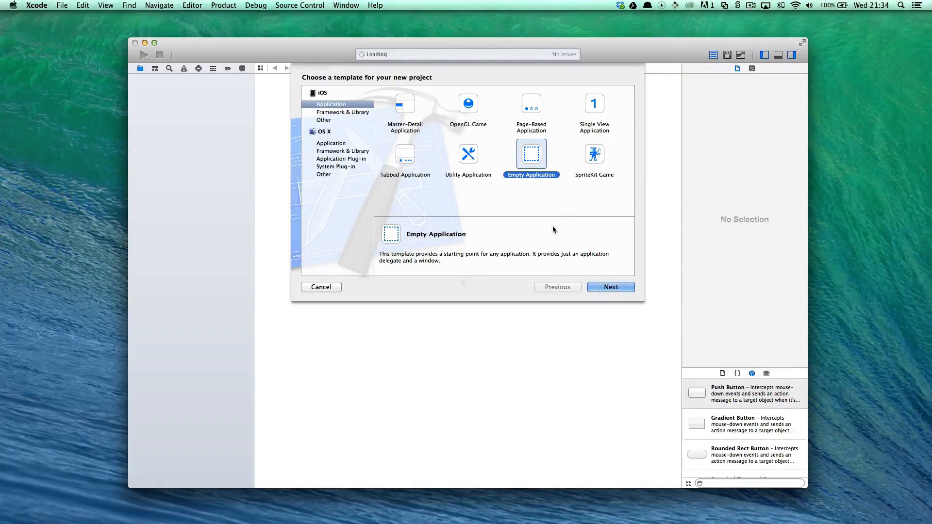
pyautogui.moveTo(553, 222)
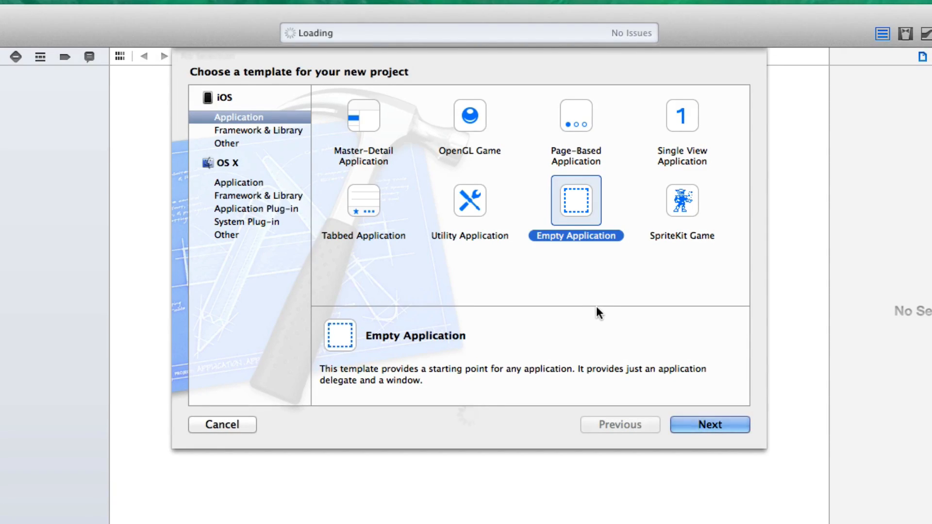
pyautogui.moveTo(605, 317)
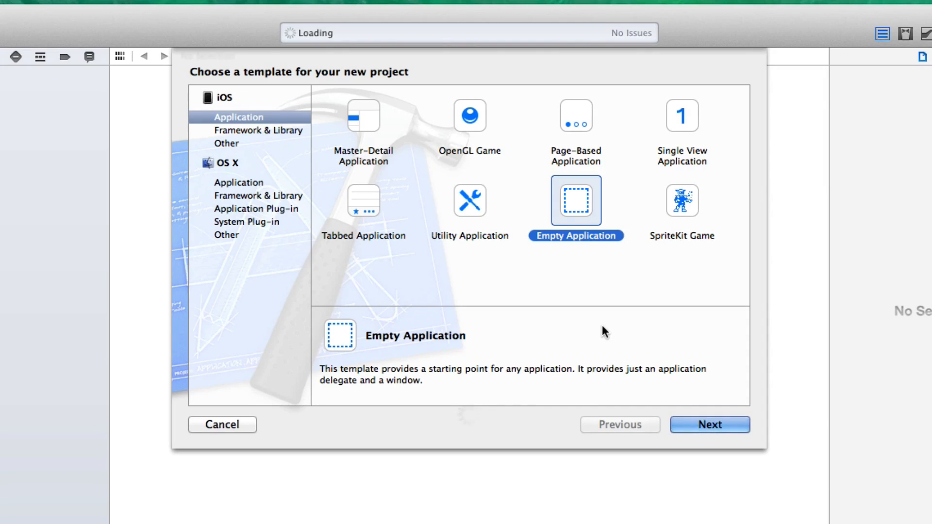
pyautogui.moveTo(607, 326)
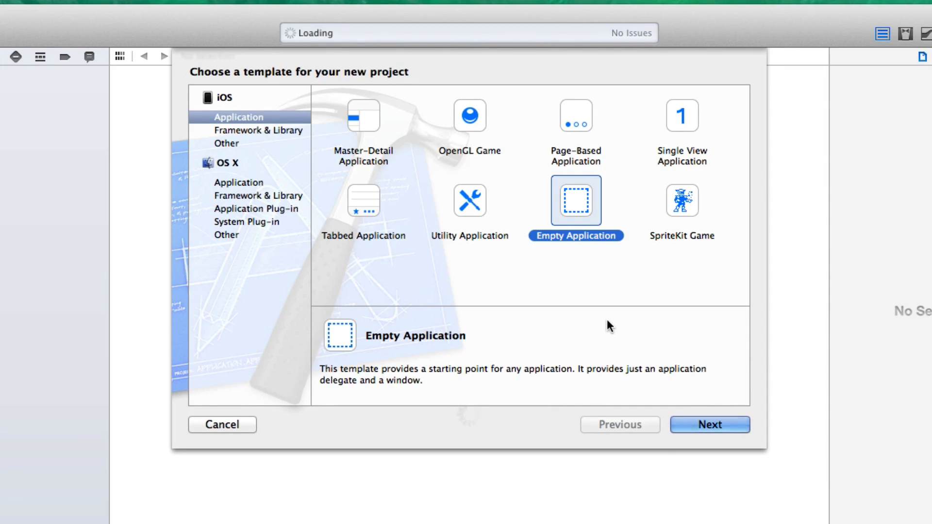
pyautogui.moveTo(615, 319)
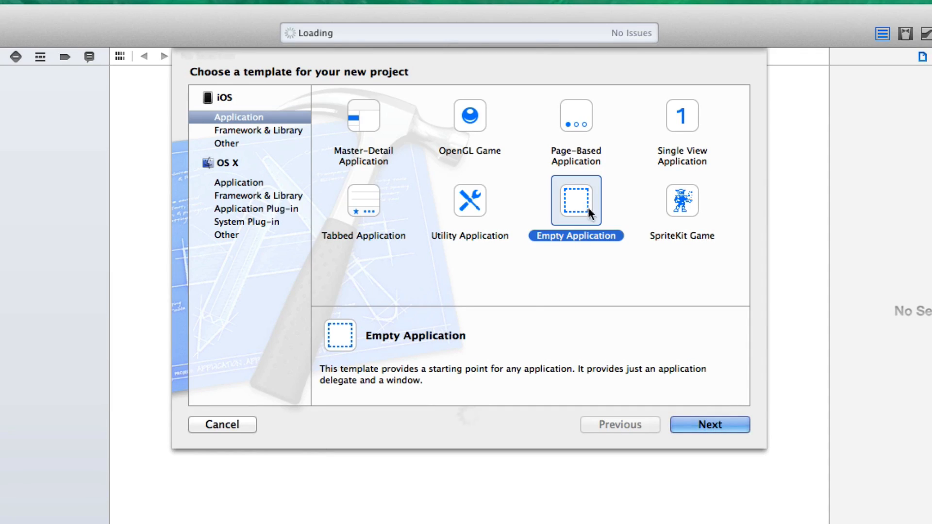
pyautogui.moveTo(680, 259)
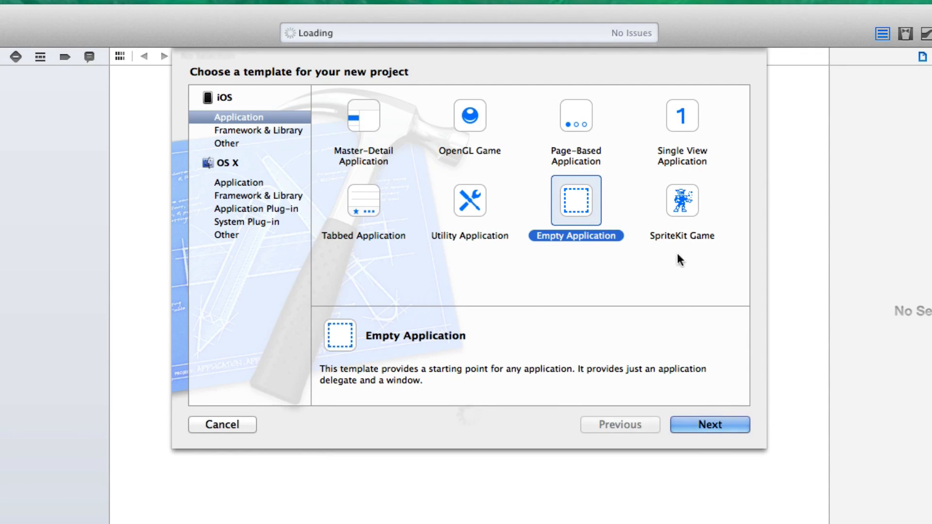
pyautogui.moveTo(707, 484)
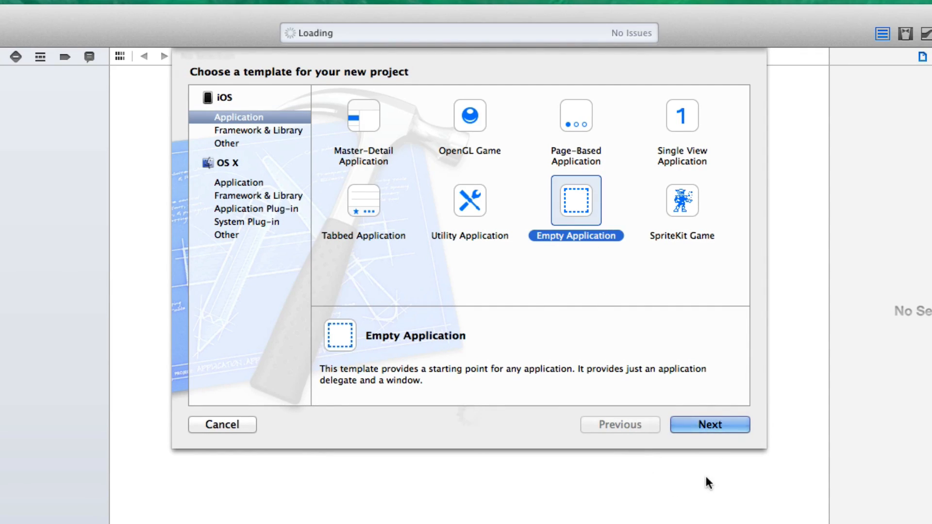
# Step: Create the new iPhone project with Product Name MapKitDemo
pyautogui.click(708, 424)
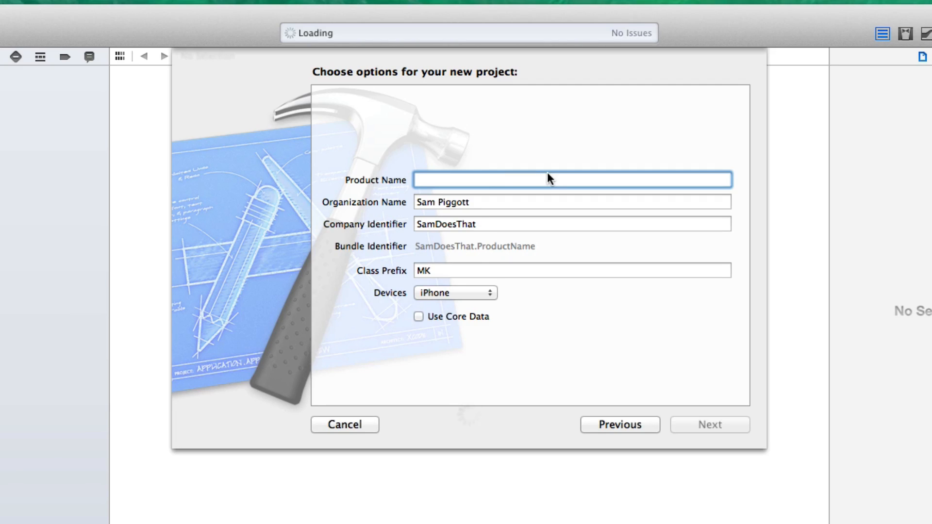
pyautogui.write('MapKitDemo')
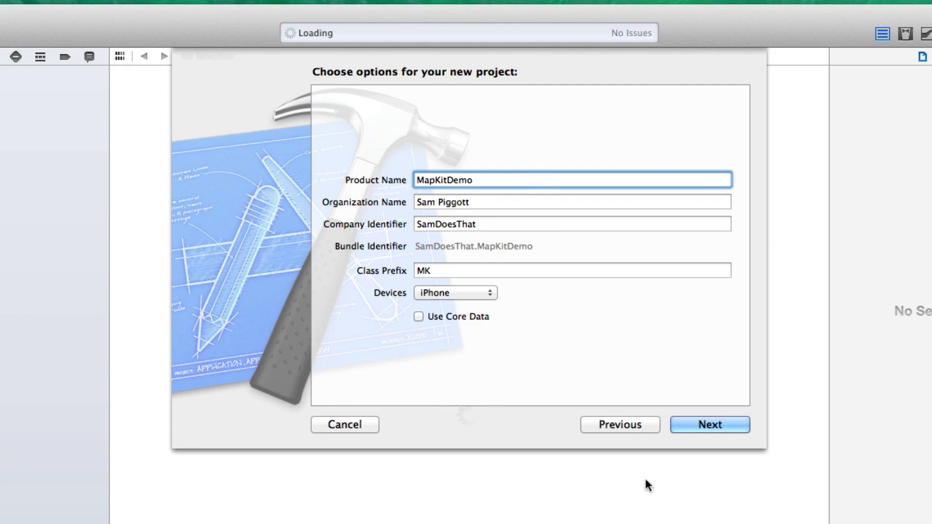
pyautogui.click(709, 425)
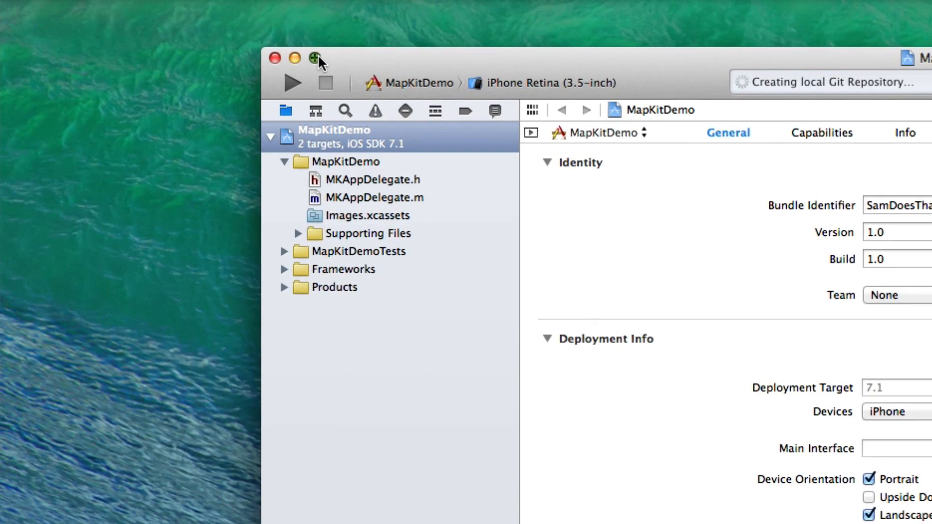
# Step: Maximize the window and remove the window backgroundColor line from MKAppDelegate.m
pyautogui.click(313, 58)
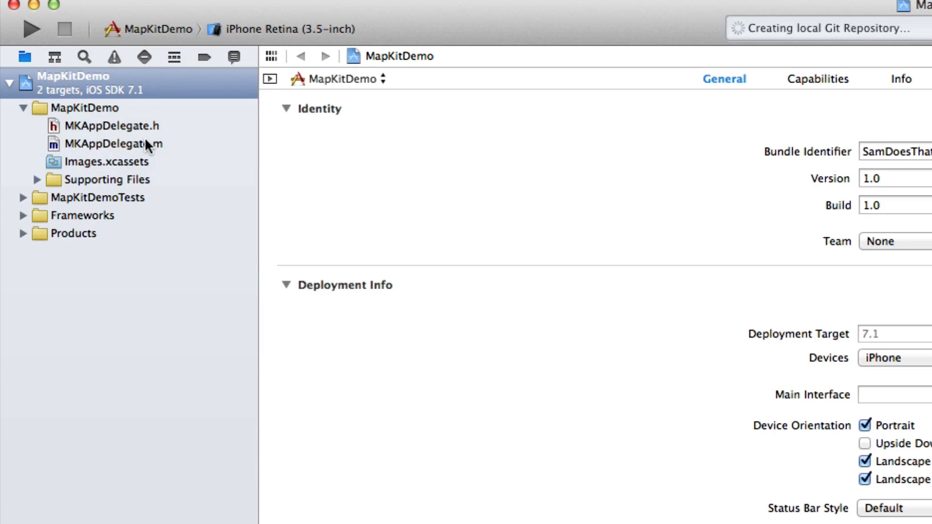
pyautogui.click(112, 144)
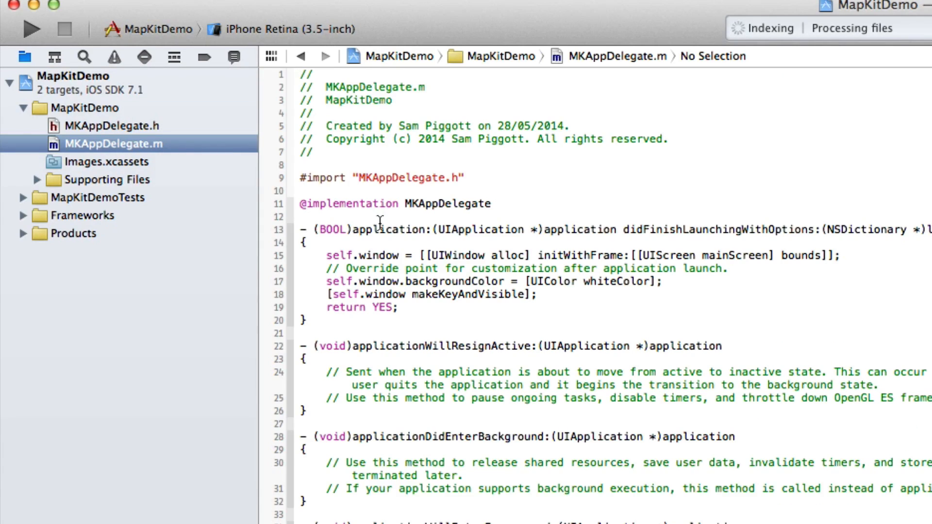
pyautogui.tripleClick(494, 281)
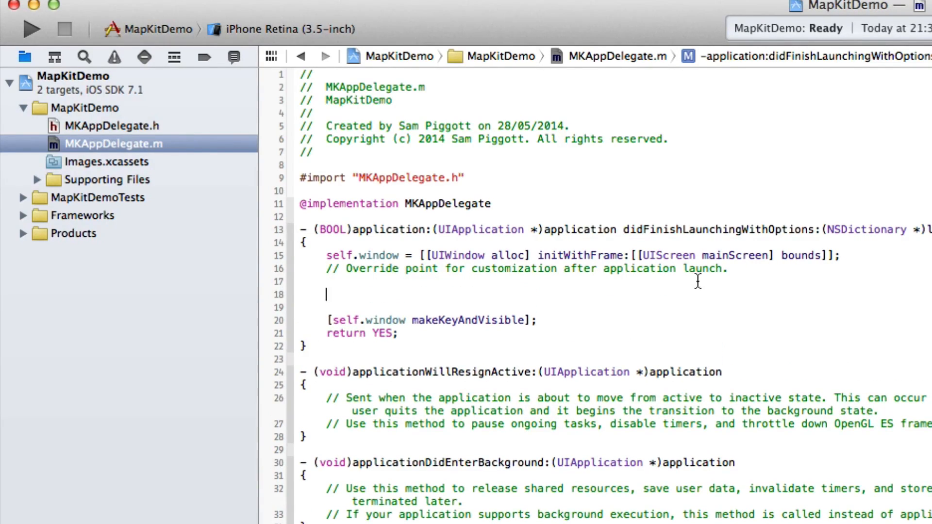
# Step: Add a new Objective-C class MKViewController subclassing UIViewController to the MapKitDemo group
pyautogui.rightClick(84, 108)
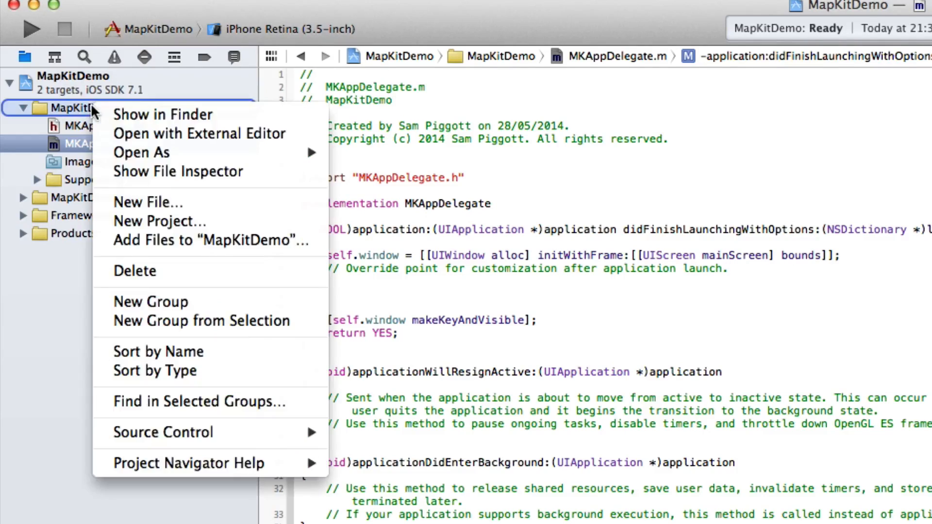
pyautogui.moveTo(148, 202)
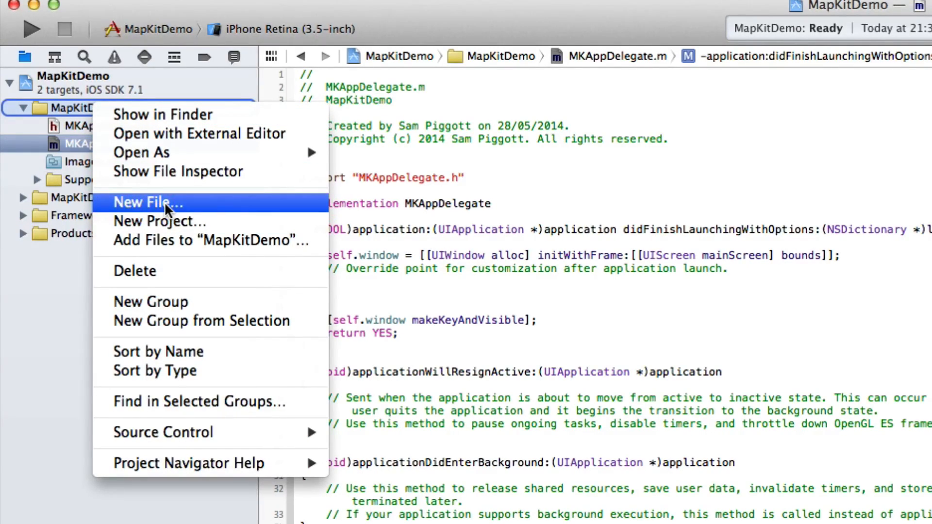
pyautogui.click(147, 203)
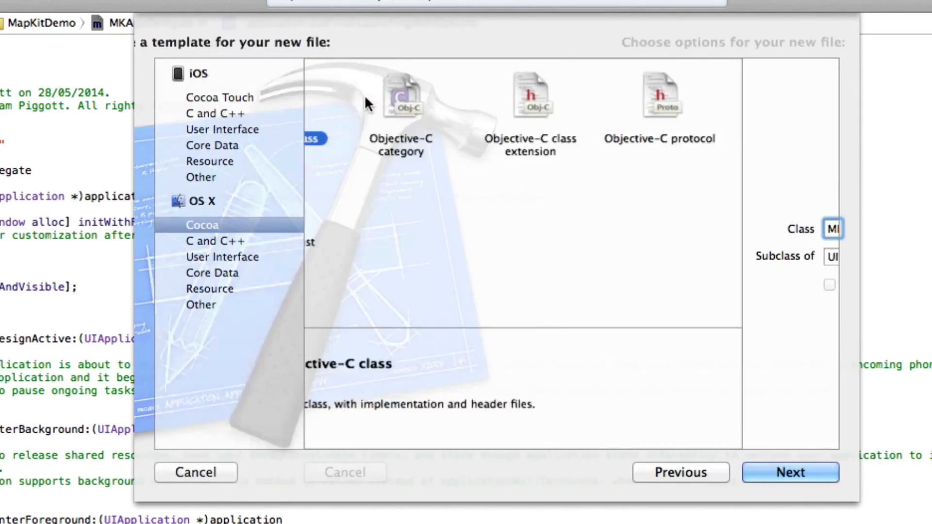
pyautogui.click(790, 473)
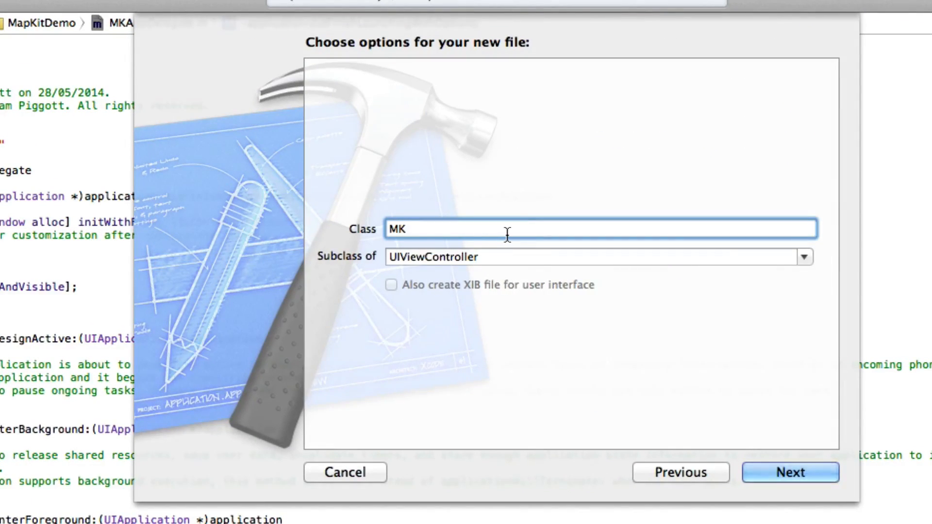
pyautogui.write('ViewC')
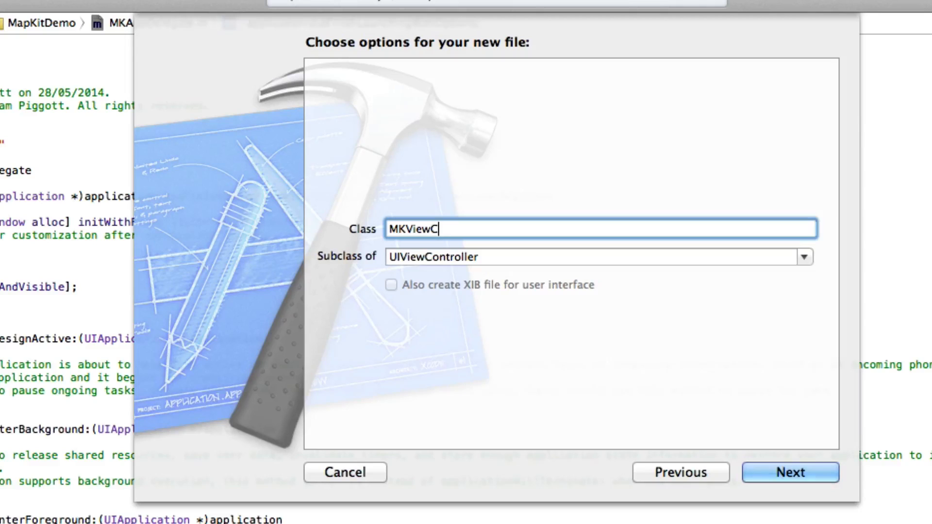
pyautogui.write('ontroller')
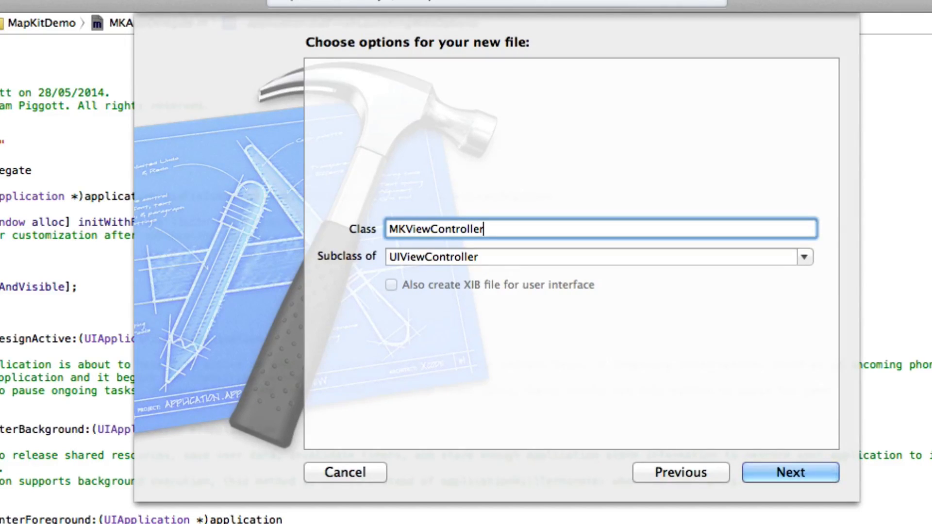
pyautogui.click(791, 473)
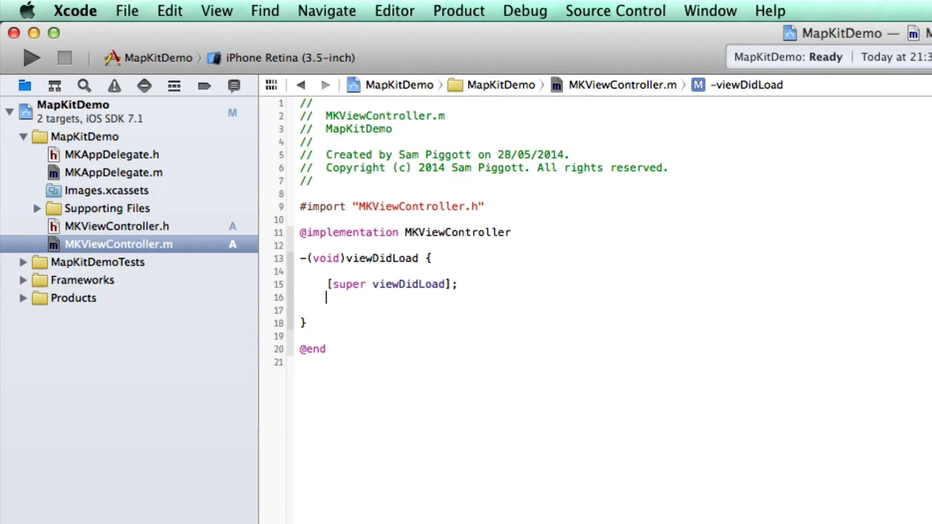
# Step: In viewDidLoad write [self.view setBackgroundColor:[UIColor brownColor]]; with UIColor capitalised correctly
pyautogui.write('[self.view ]')
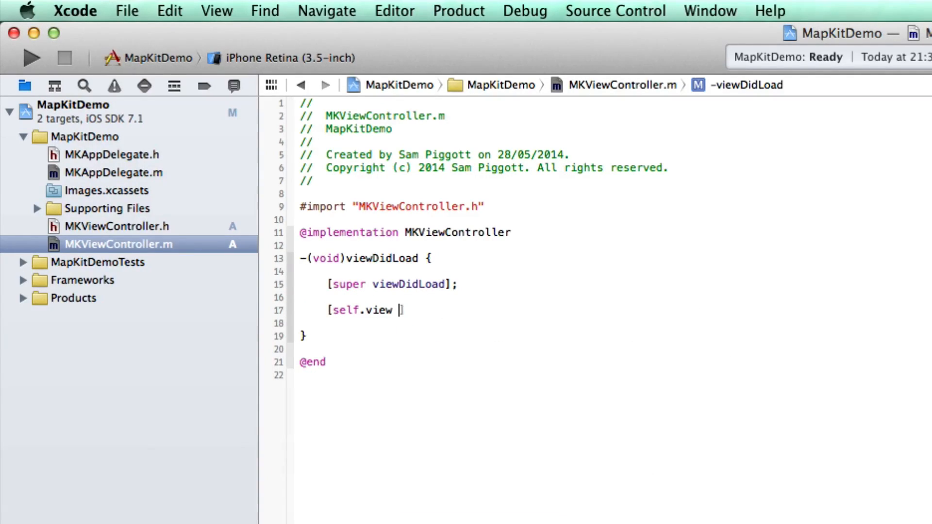
pyautogui.write('setBac')
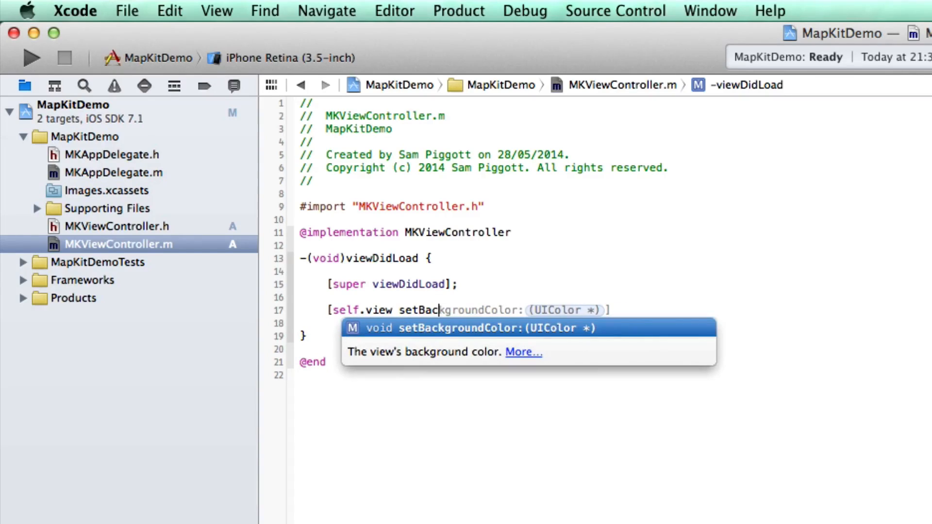
pyautogui.write('[UIcolor brownColor]')
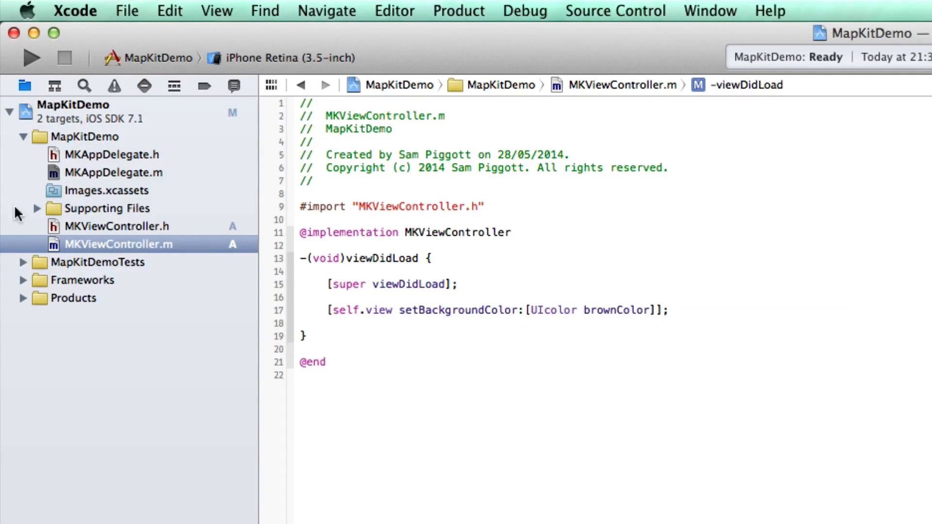
pyautogui.click(266, 310)
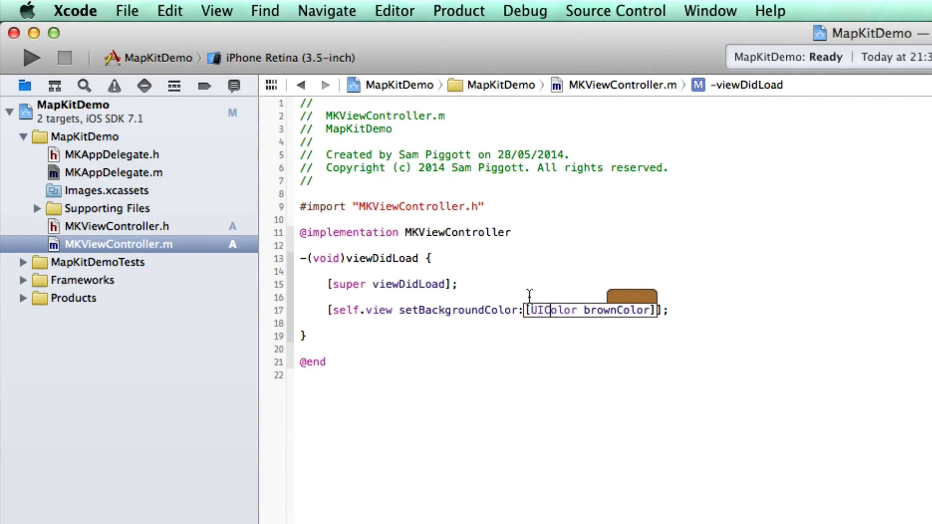
pyautogui.moveTo(848, 172)
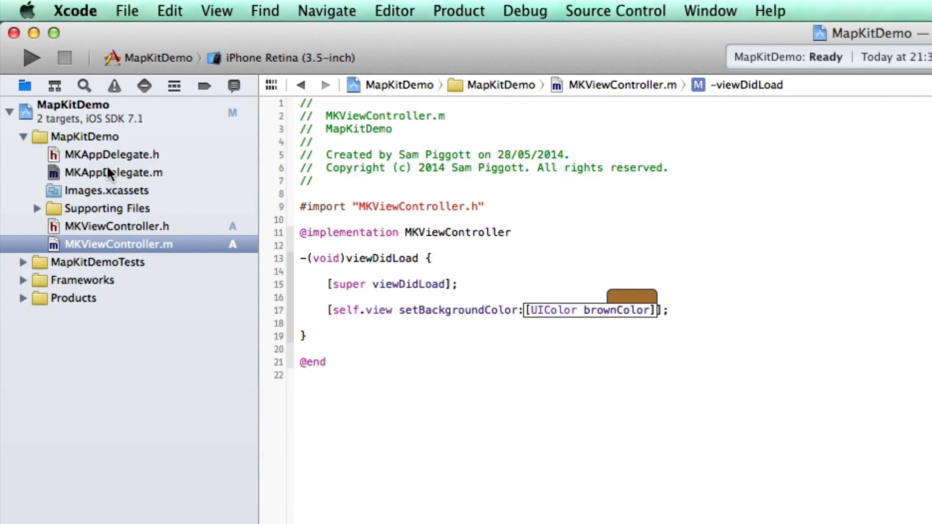
# Step: Import MKViewController.h at the top of MKAppDelegate.m
pyautogui.click(113, 173)
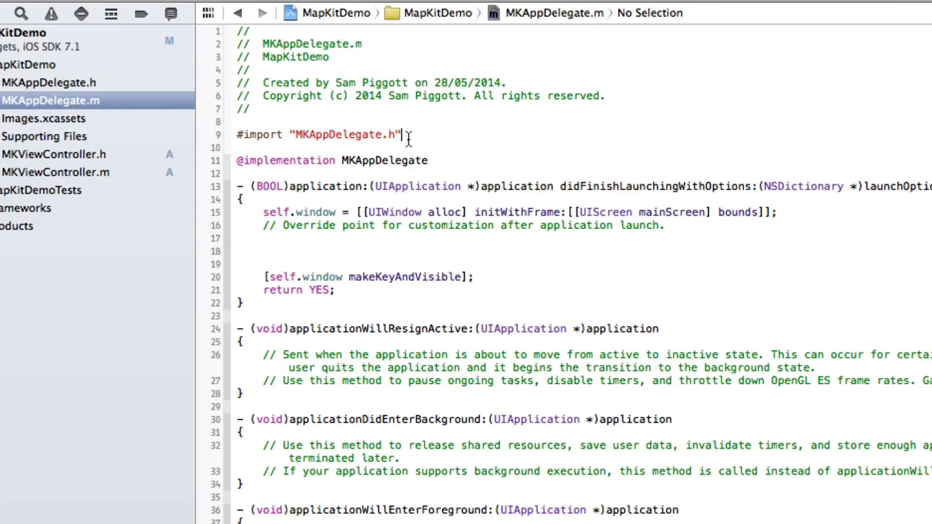
pyautogui.write('#import "')
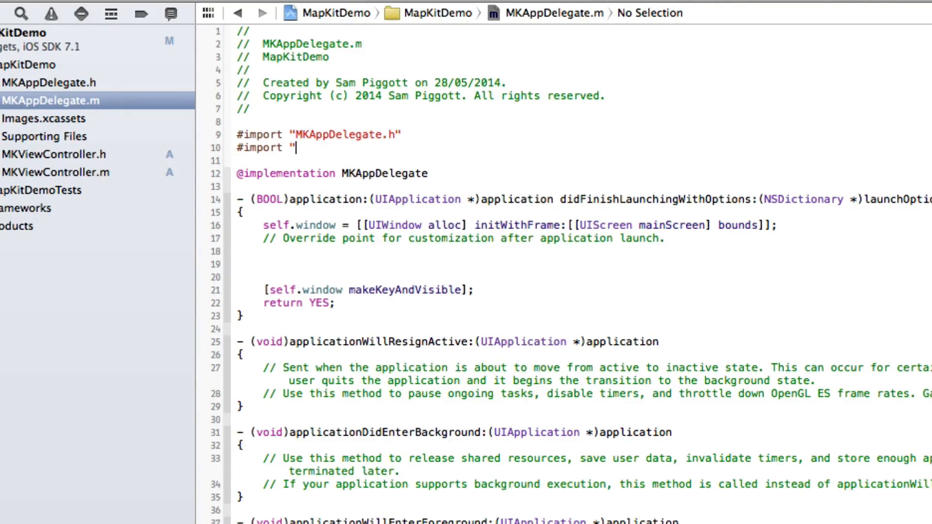
pyautogui.write('MKViewController.h')
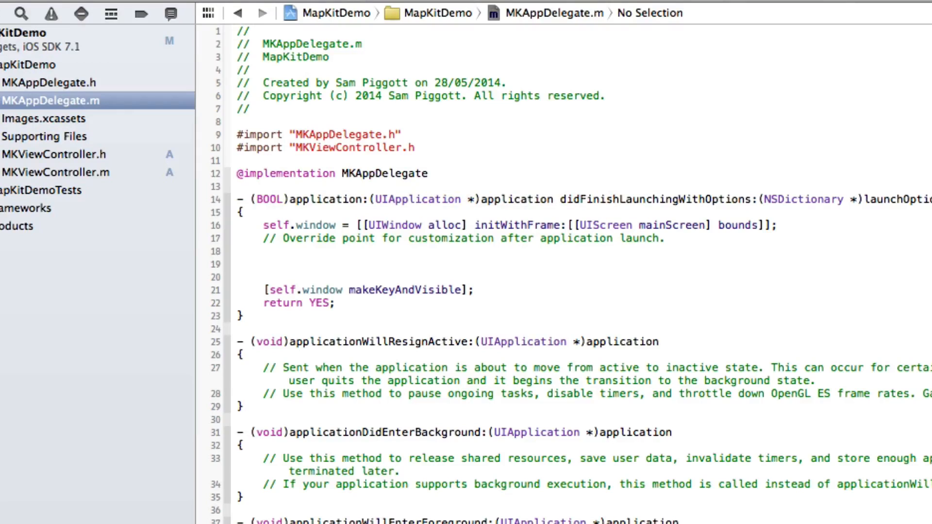
# Step: In didFinishLaunchingWithOptions alloc/init MKViewController rootVC and set it as the window's root view controller
pyautogui.click(236, 250)
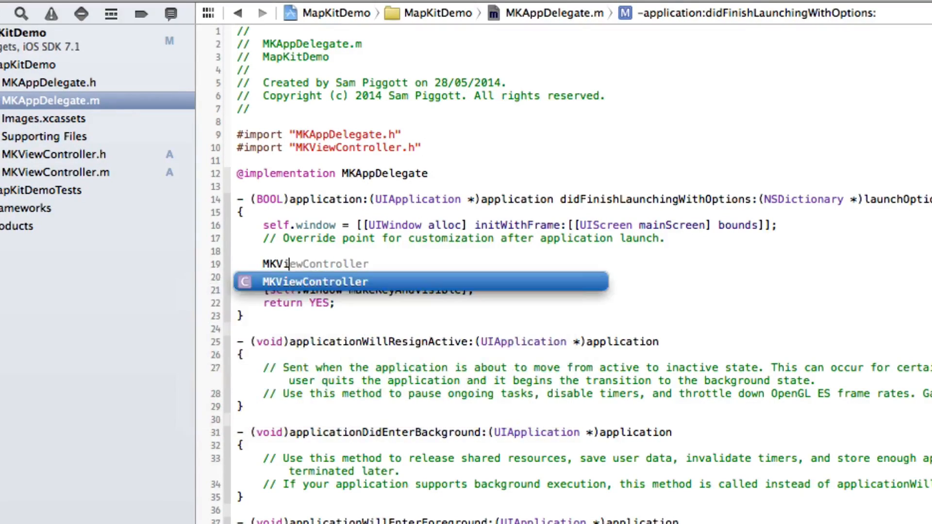
pyautogui.write('*')
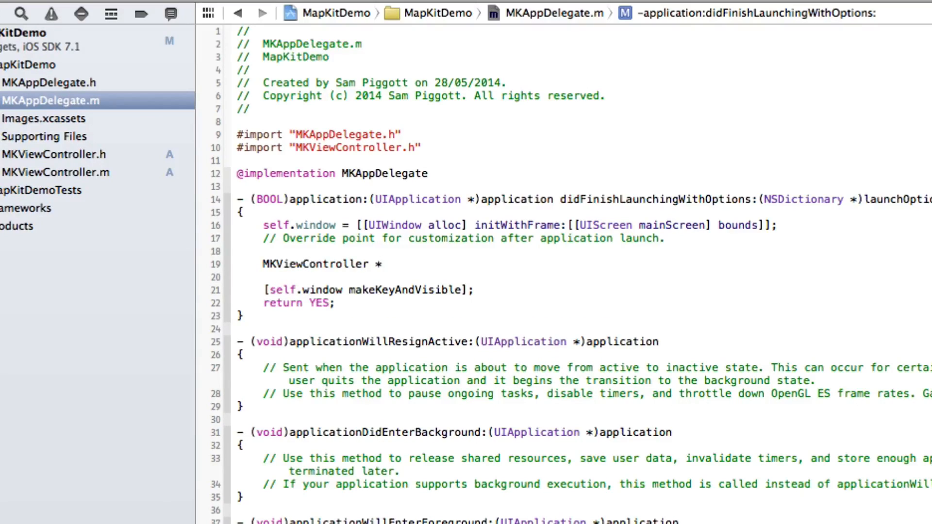
pyautogui.write('rootVC = [MK')
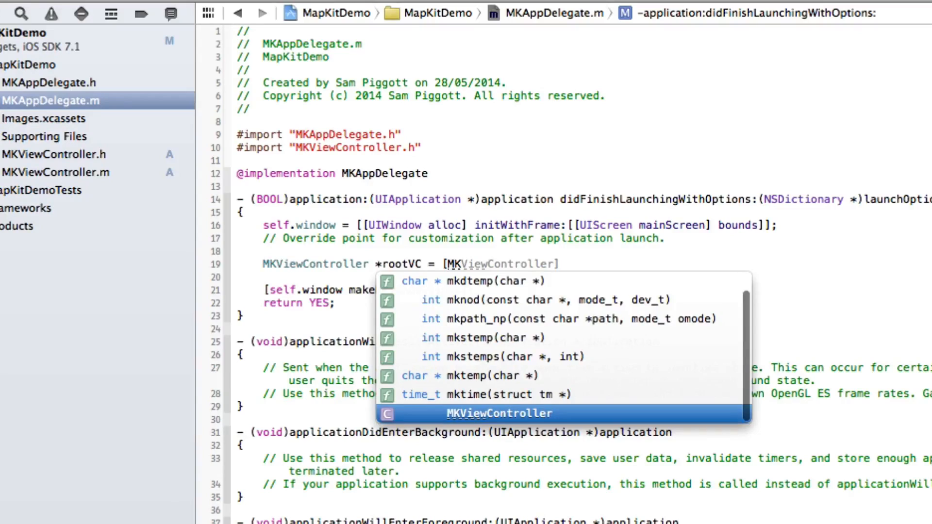
pyautogui.write('alloc] init];')
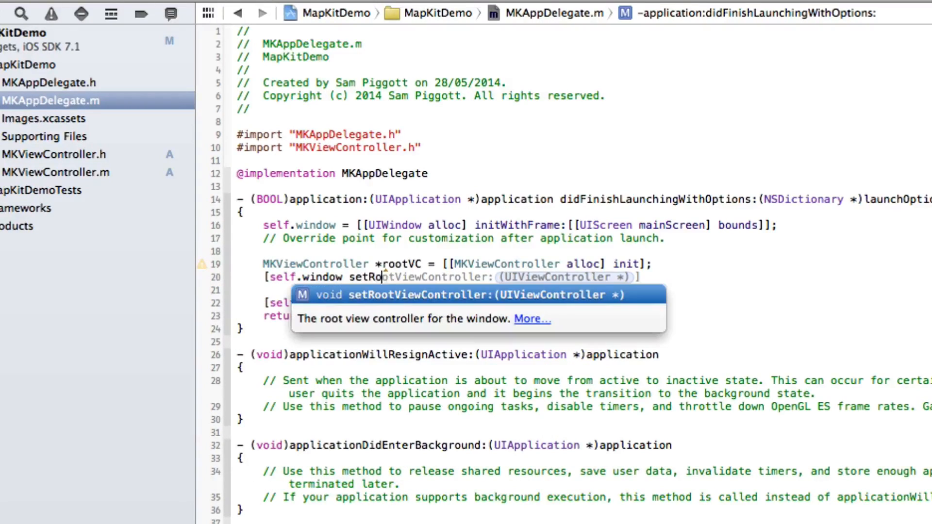
pyautogui.write('rootVC];')
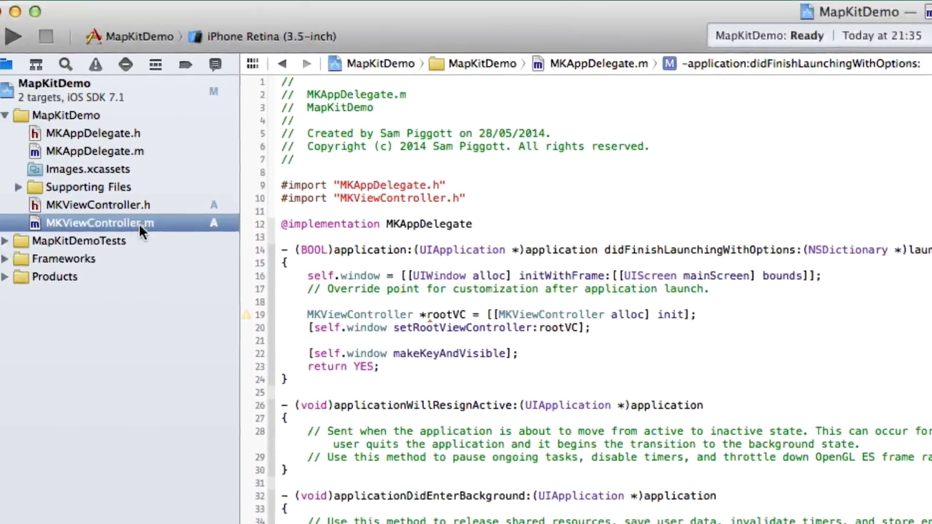
# Step: Add a blank line in MKViewController.m's viewDidLoad and run the app in the iPhone simulator
pyautogui.click(98, 223)
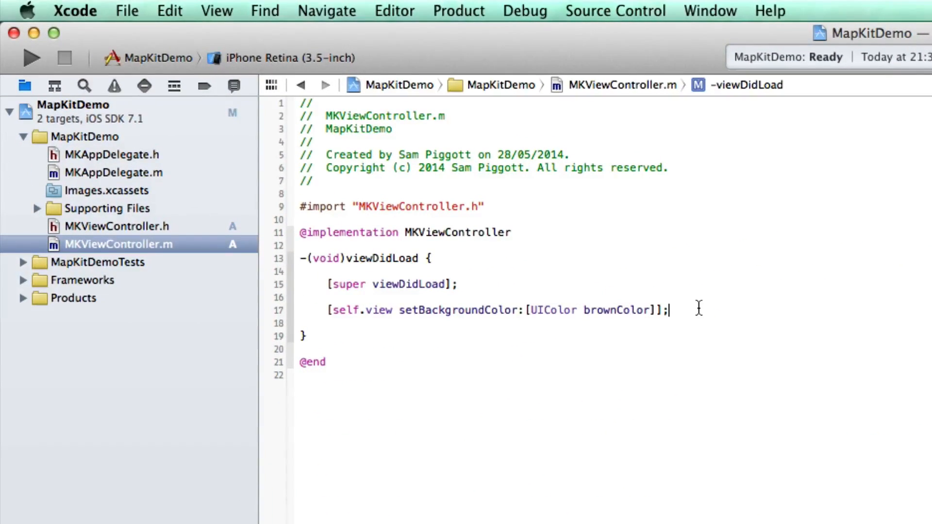
pyautogui.press('enter')
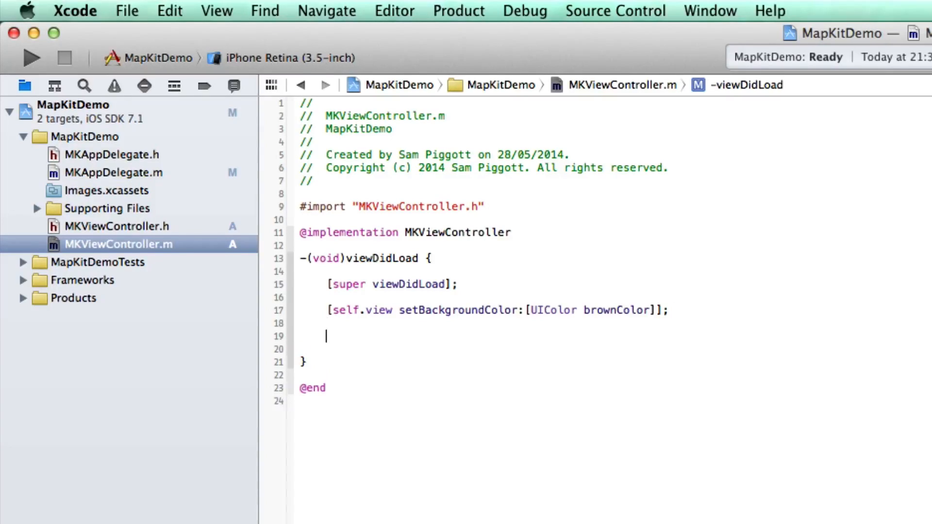
pyautogui.click(31, 57)
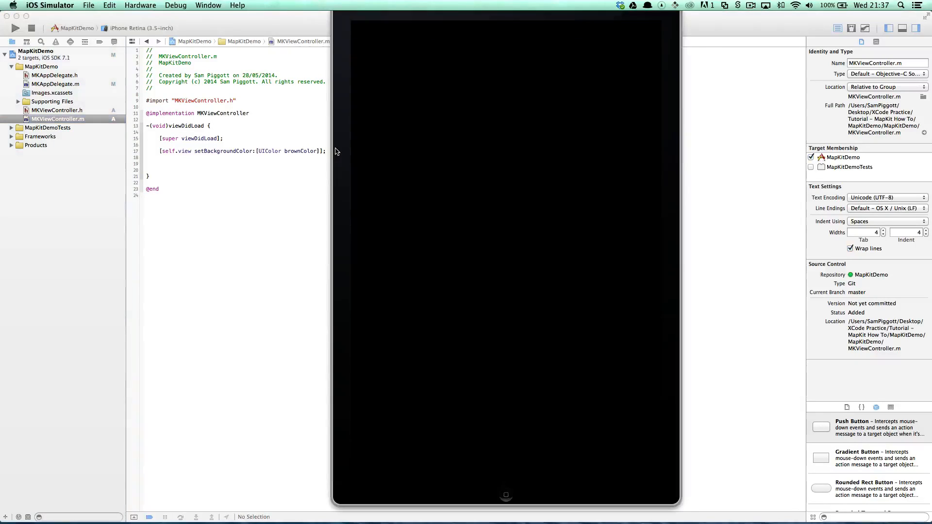
pyautogui.click(14, 28)
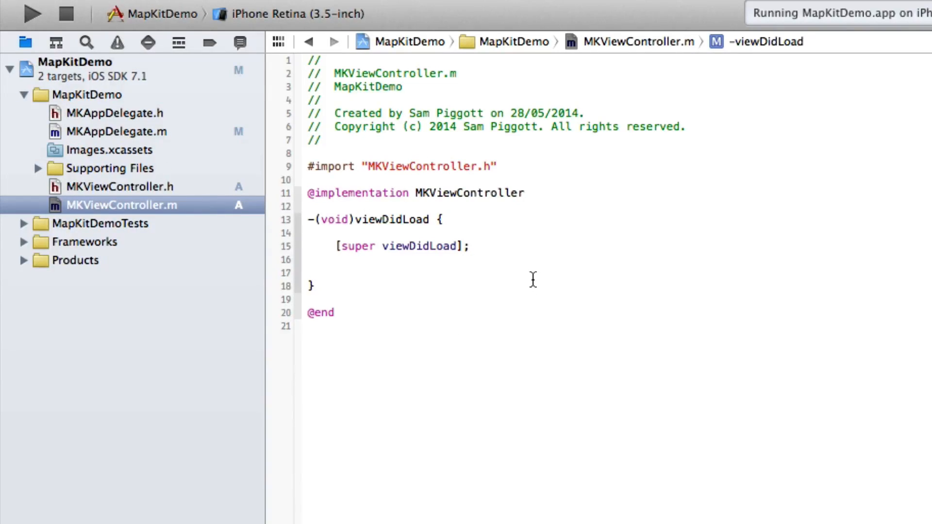
pyautogui.moveTo(89, 95)
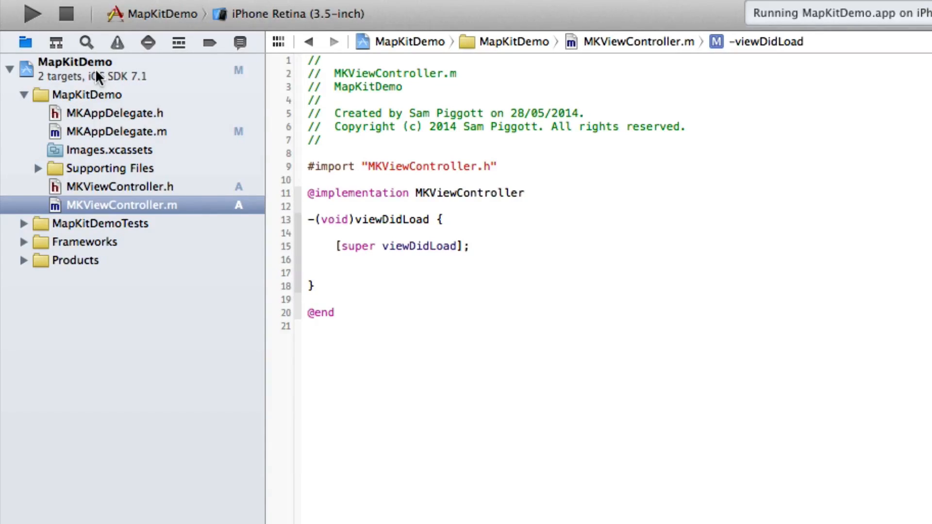
# Step: Link MapKit.framework to the MapKitDemo target under Linked Frameworks and Libraries
pyautogui.click(76, 62)
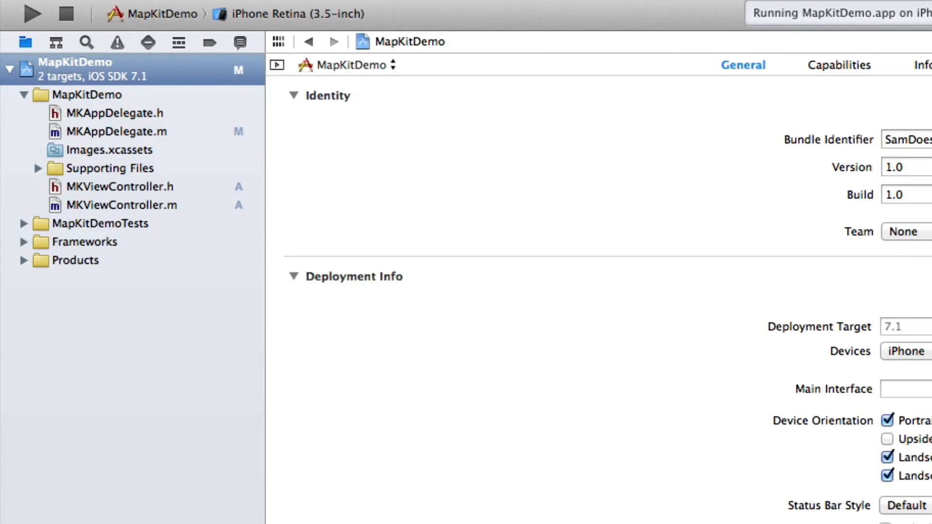
pyautogui.scroll(-3)
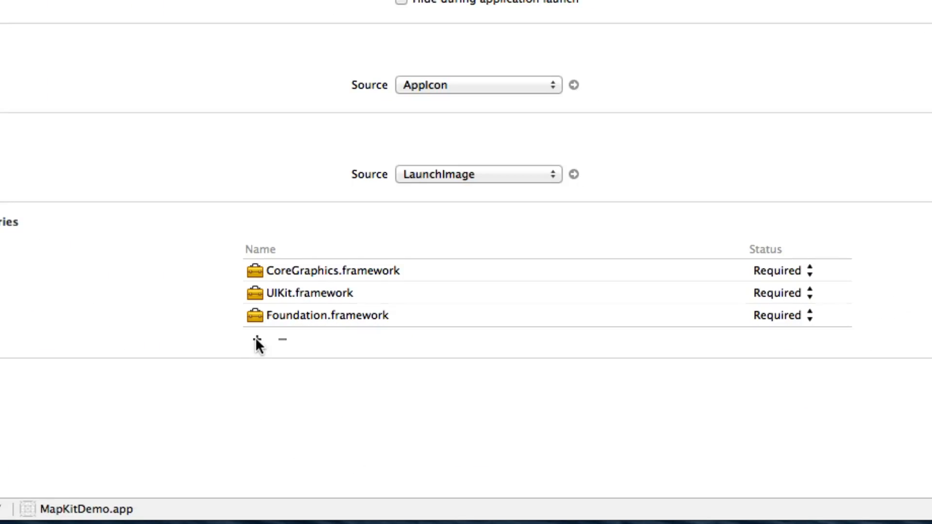
pyautogui.click(256, 341)
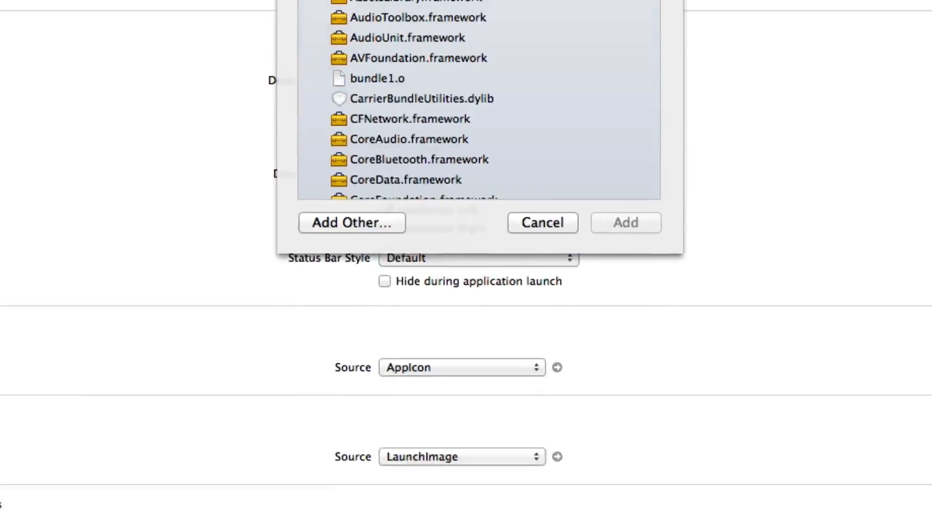
pyautogui.write('map')
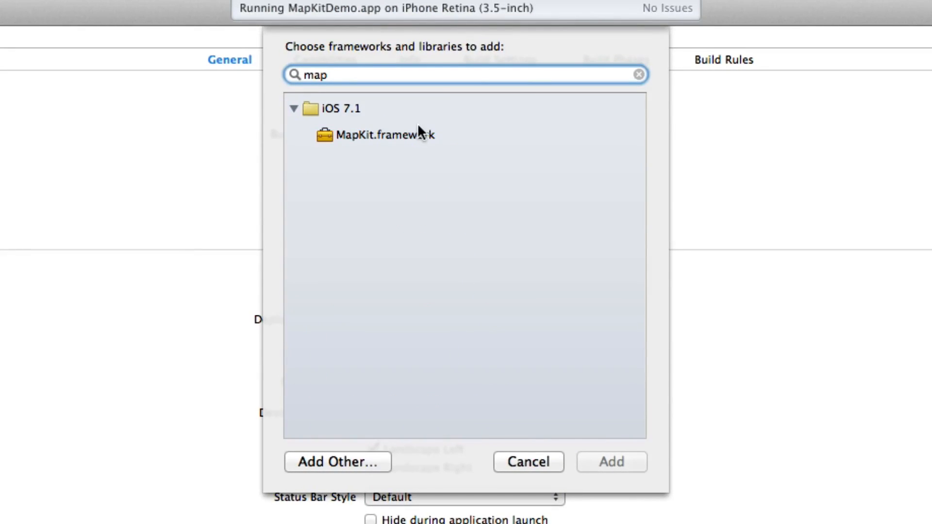
pyautogui.click(385, 135)
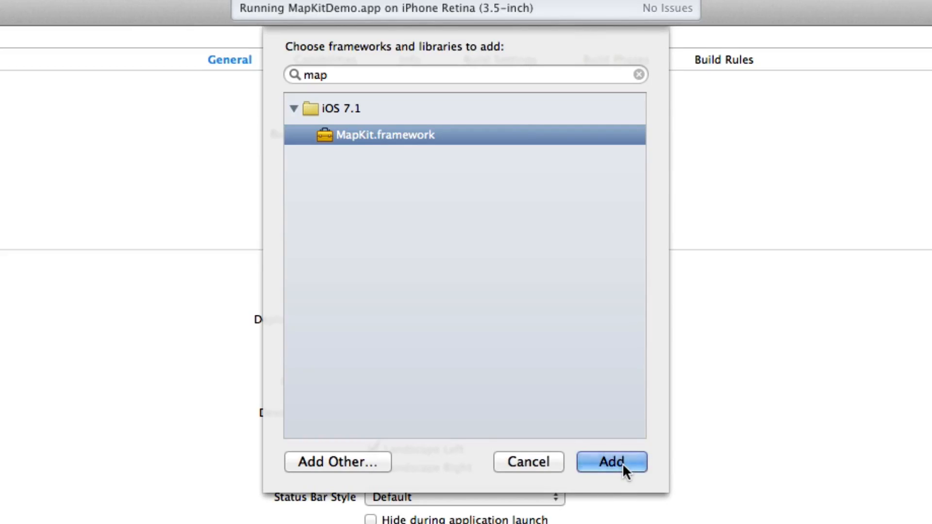
pyautogui.click(610, 462)
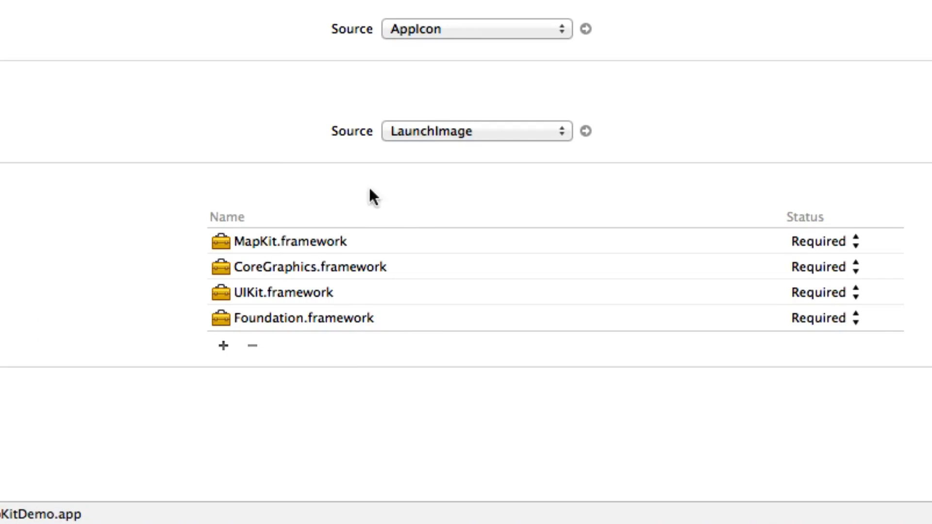
pyautogui.moveTo(299, 229)
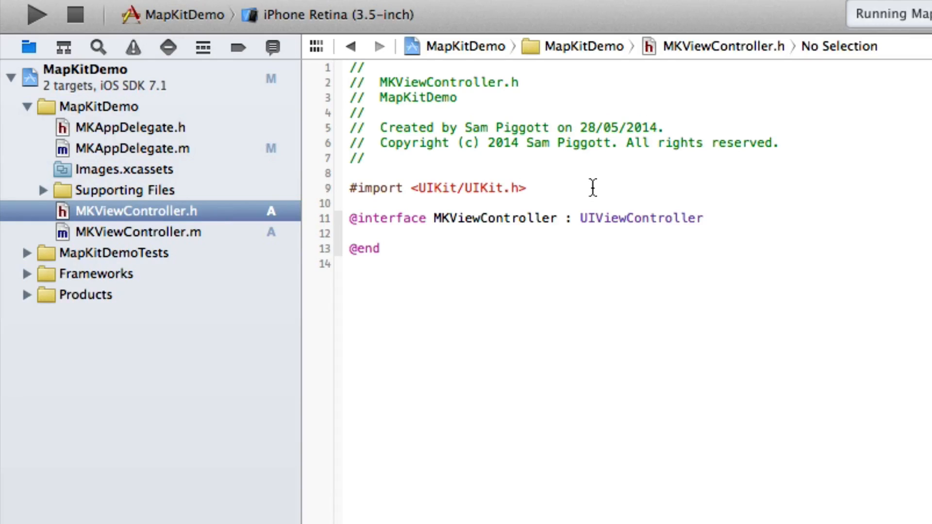
# Step: Add #import <MapKit/MapKit.h> to MKViewController.h
pyautogui.write('#import')
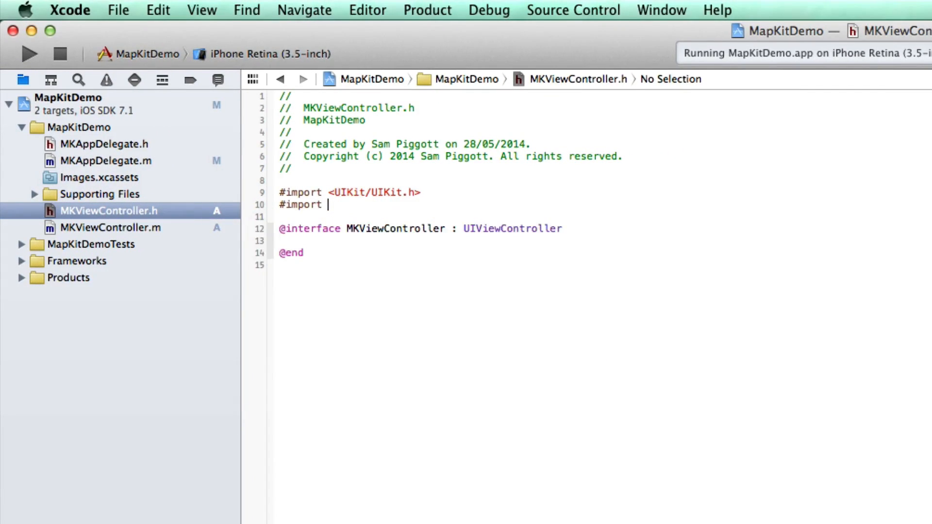
pyautogui.write('<')
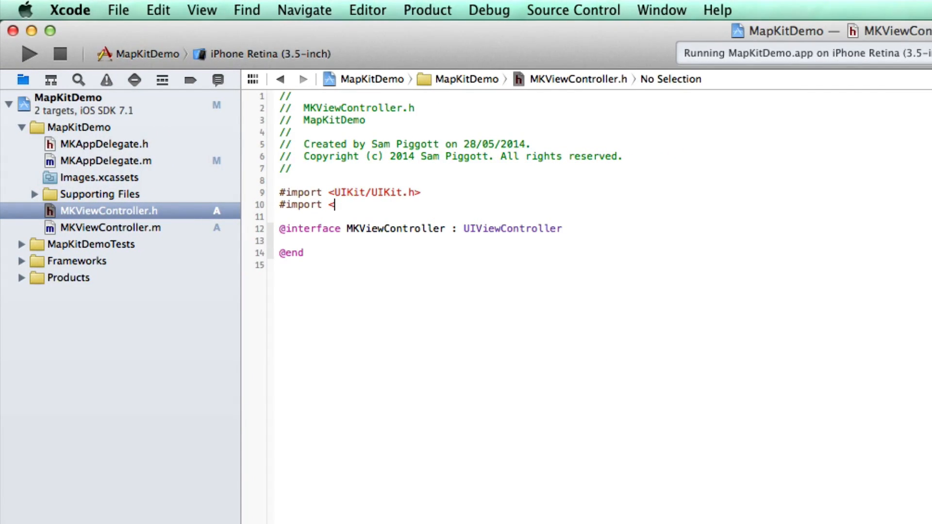
pyautogui.write('MK')
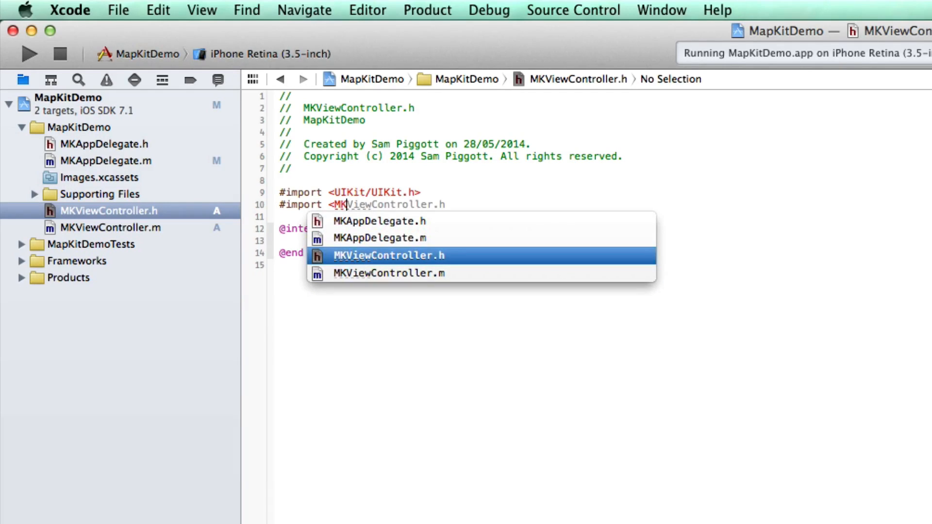
pyautogui.write('apK')
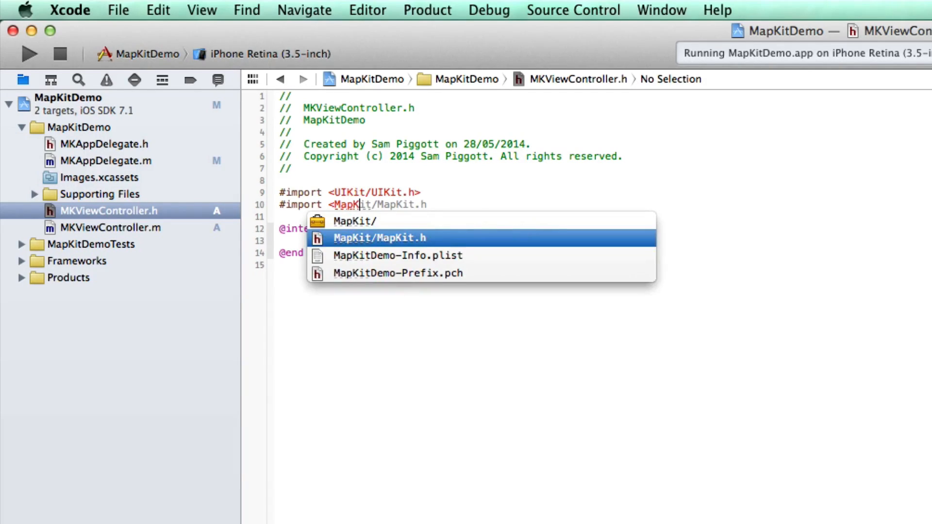
pyautogui.press('Return')
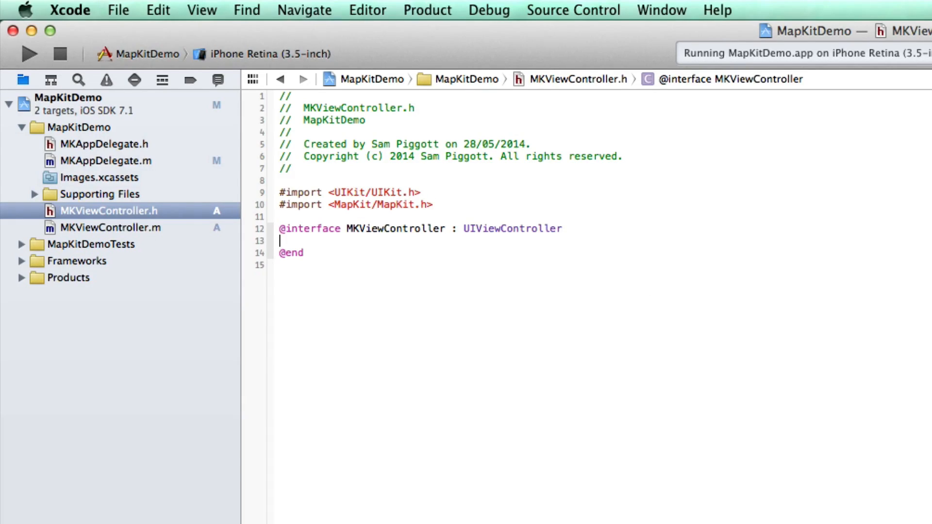
pyautogui.write('@property (strong,')
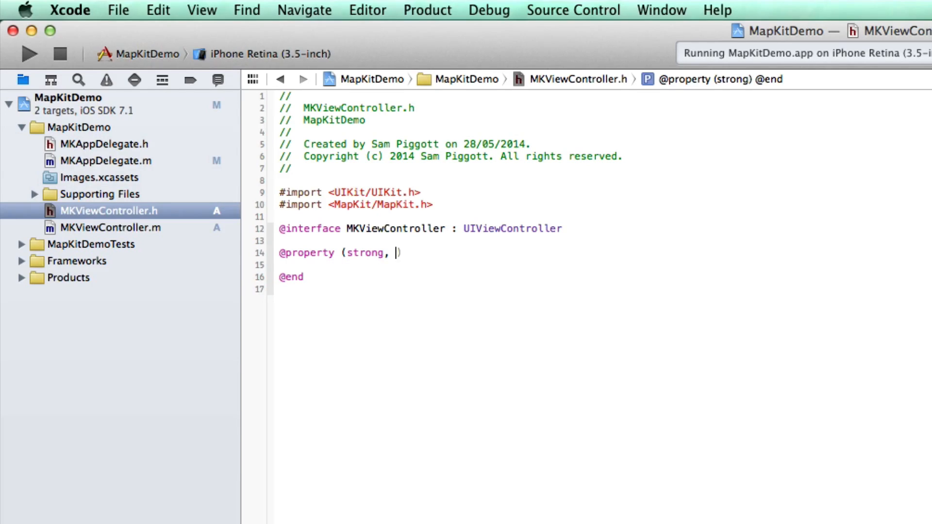
pyautogui.write('nonatomic) MKMapView')
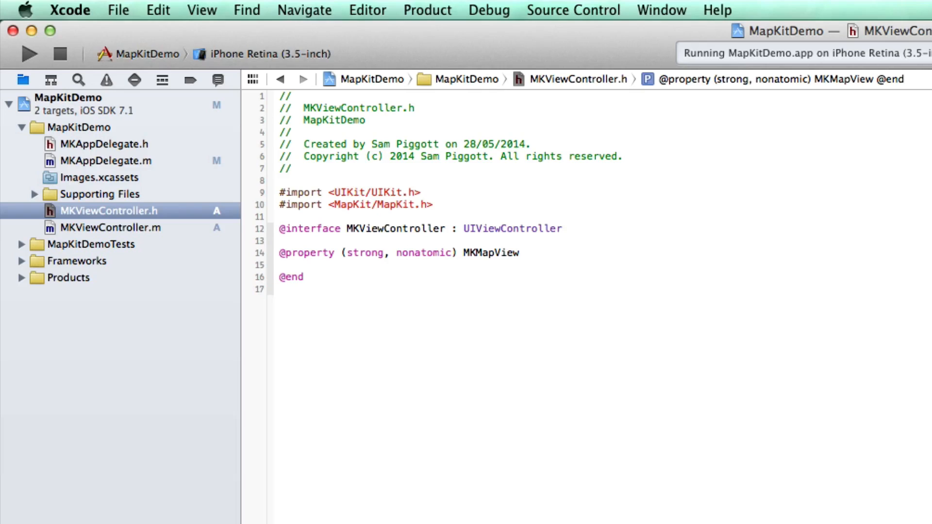
pyautogui.write('*mapView')
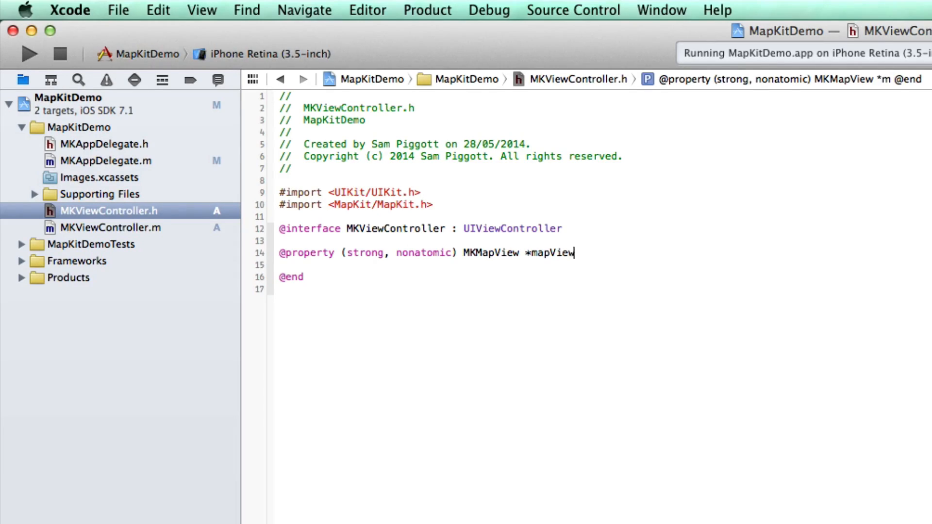
pyautogui.write(';')
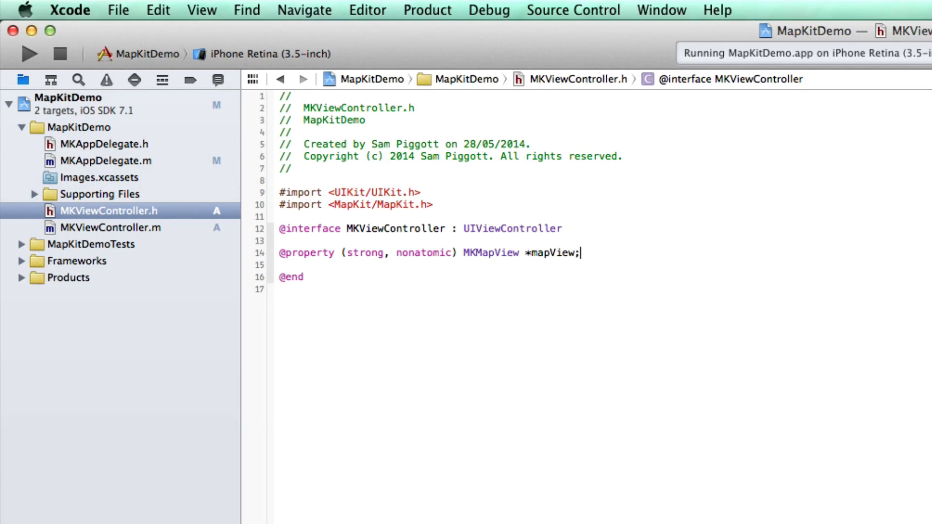
pyautogui.click(563, 228)
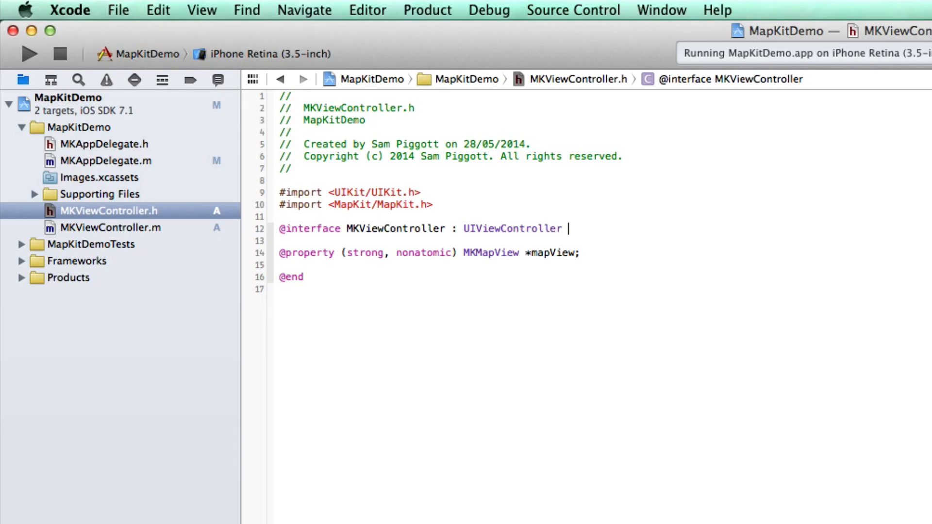
pyautogui.write('<MKMap')
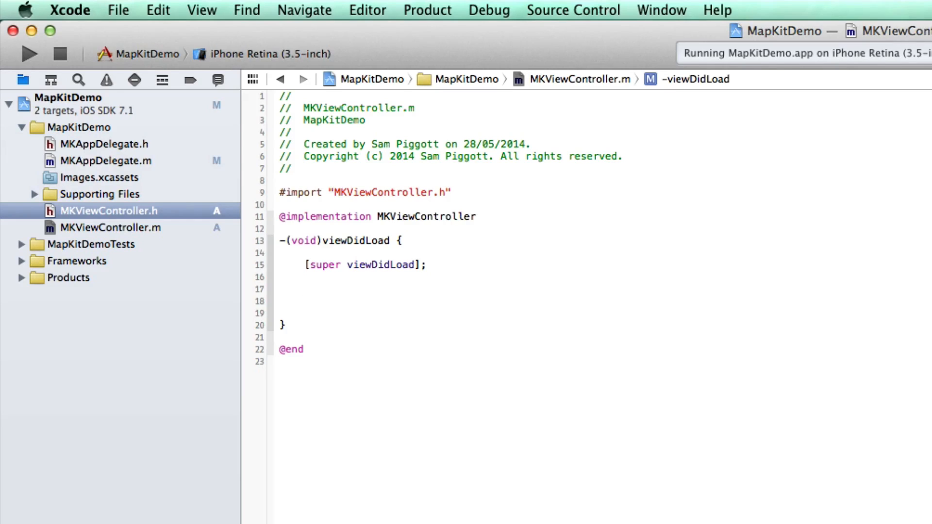
# Step: Set self.mapView to an MKMapView with frame CGRectMake(0, 0, view bounds width, view bounds height)
pyautogui.write('[se')
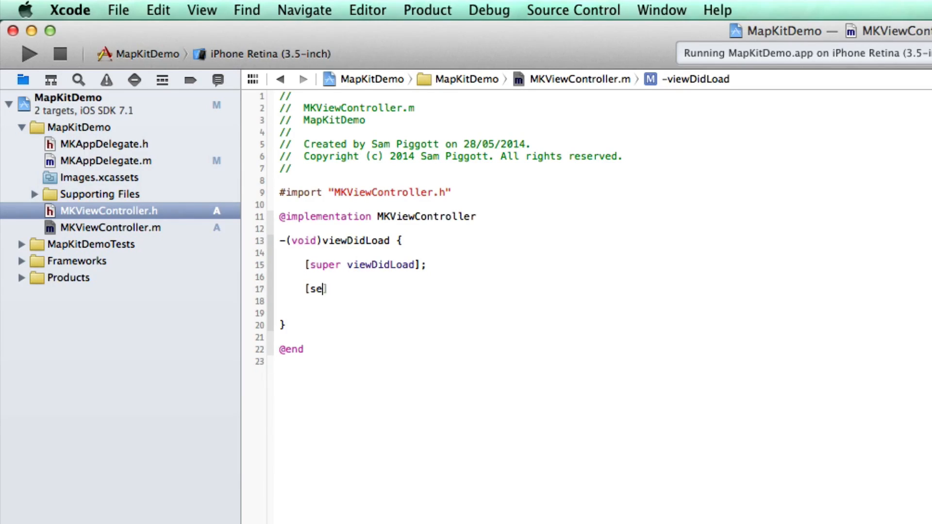
pyautogui.write('lf.mapView]')
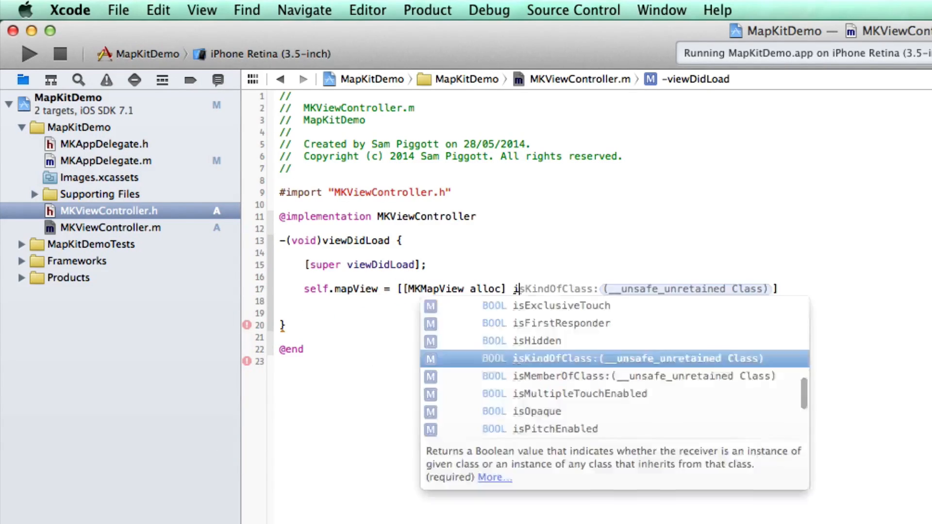
pyautogui.write('init];')
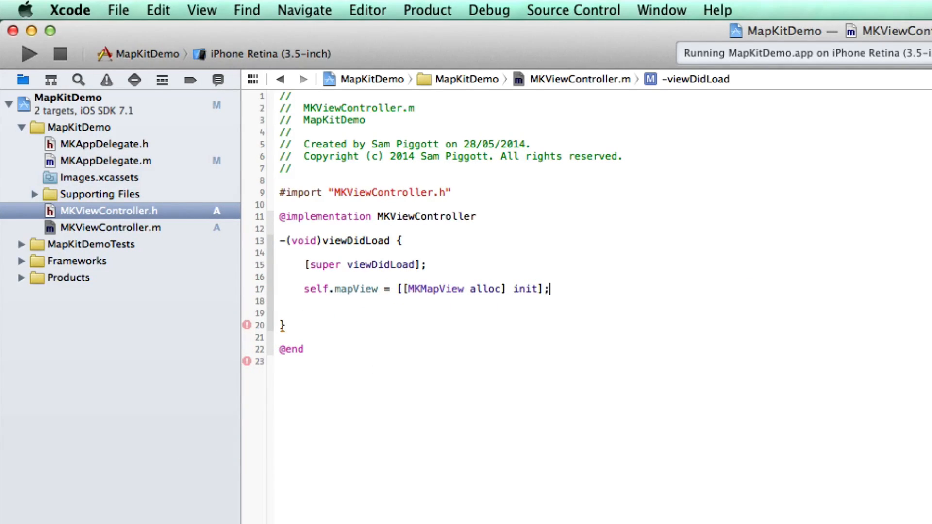
pyautogui.write('initWithFrame:CGRectMake(0, 0, self.view.bounds.size.w')
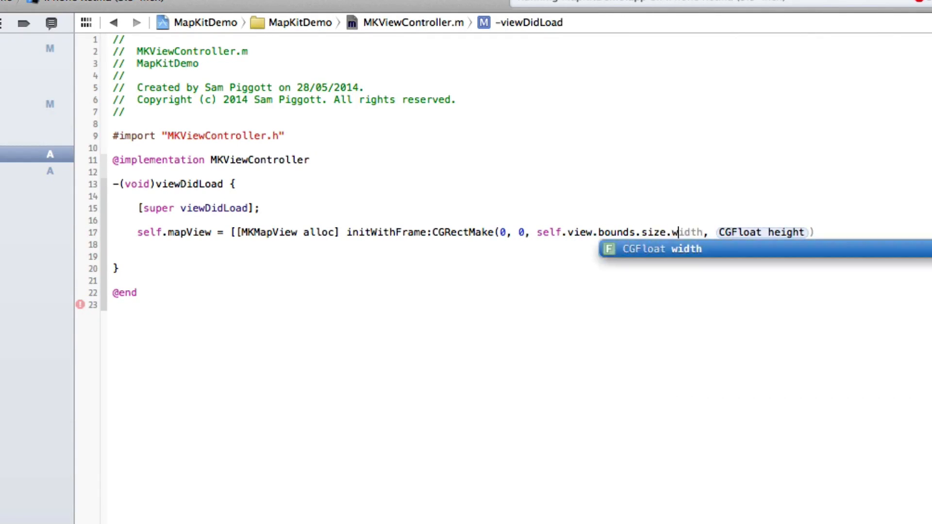
pyautogui.press('Tab')
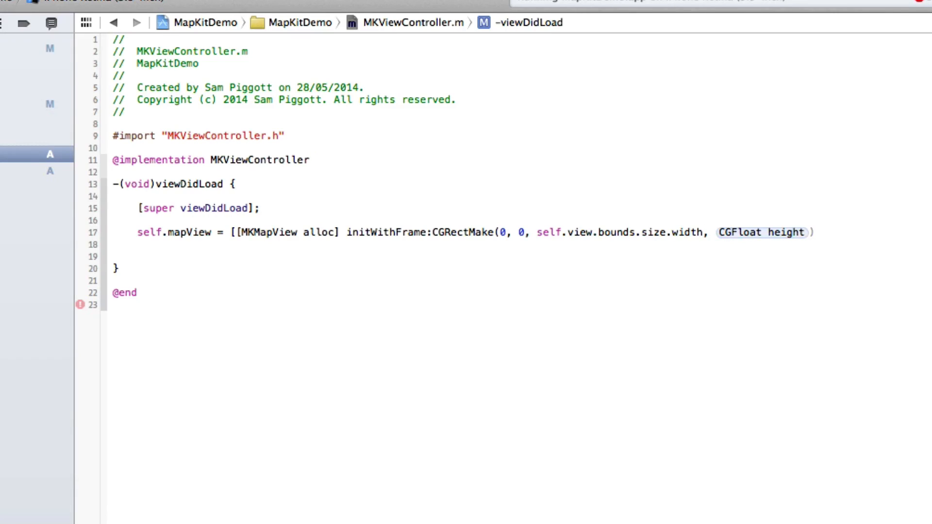
pyautogui.write('self.view.bounds.size.height)];')
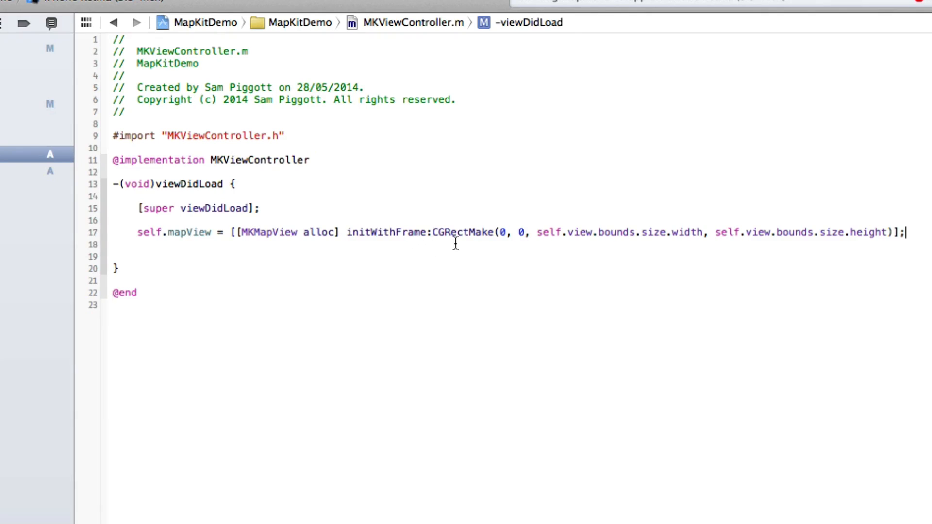
pyautogui.moveTo(502, 232)
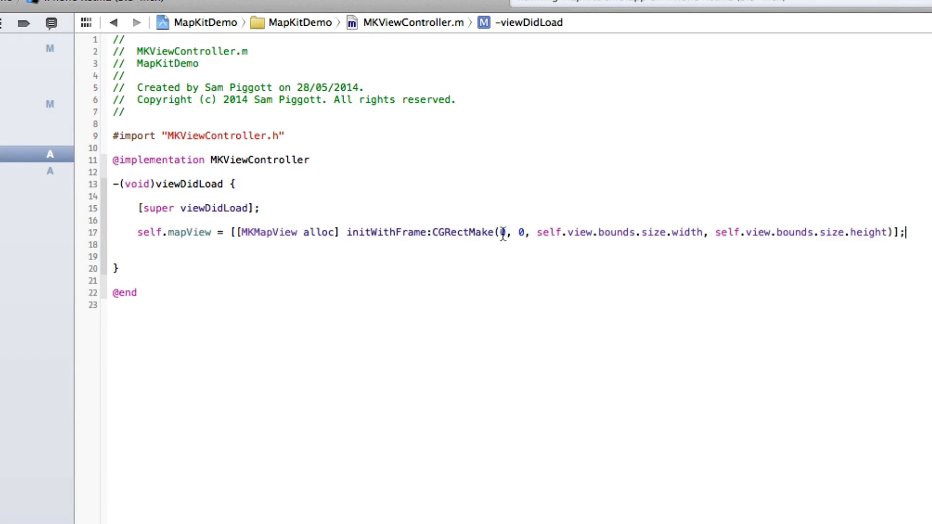
pyautogui.moveTo(534, 232)
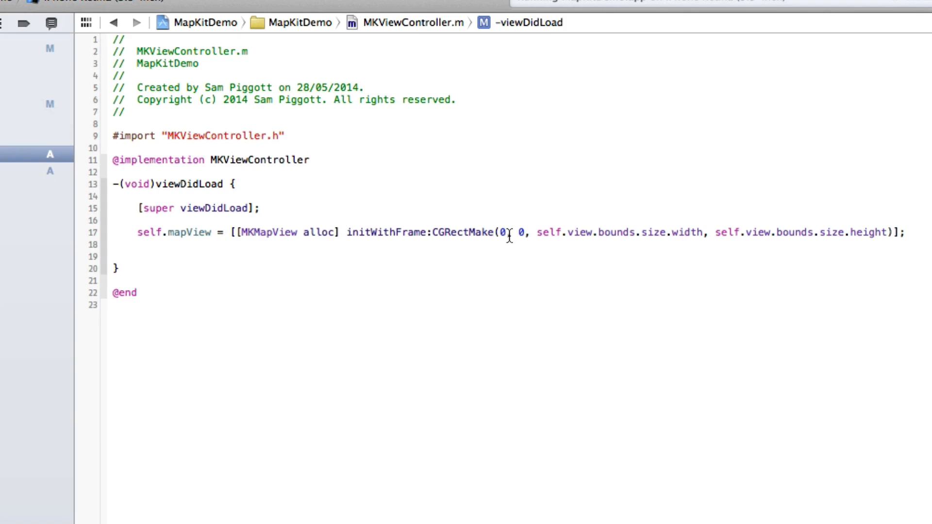
pyautogui.moveTo(534, 233)
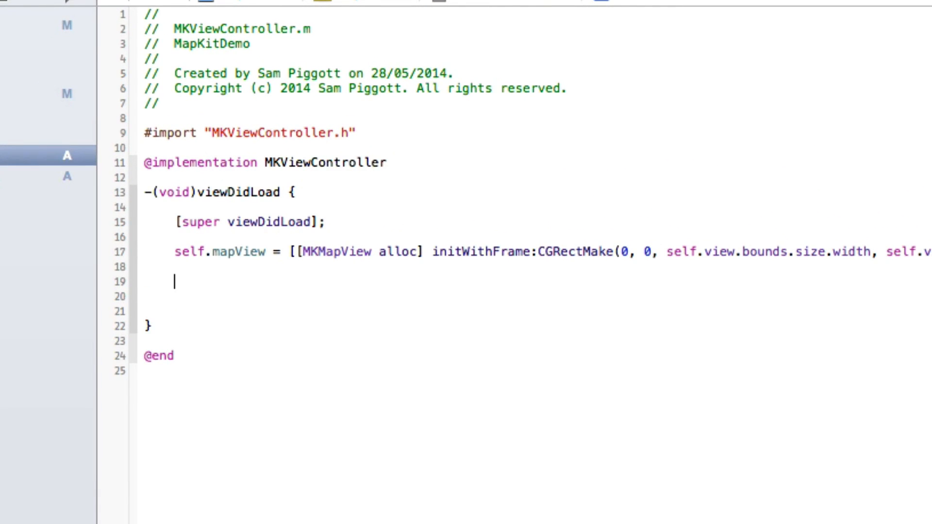
# Step: Add [self.view addSubview:self.mapView]; and run the app in the simulator
pyautogui.write('[self')
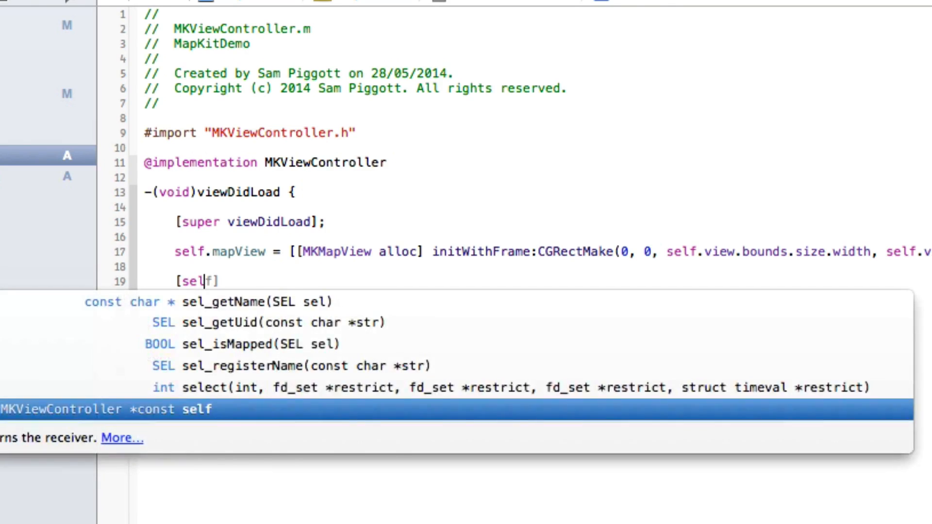
pyautogui.write('.mapView')
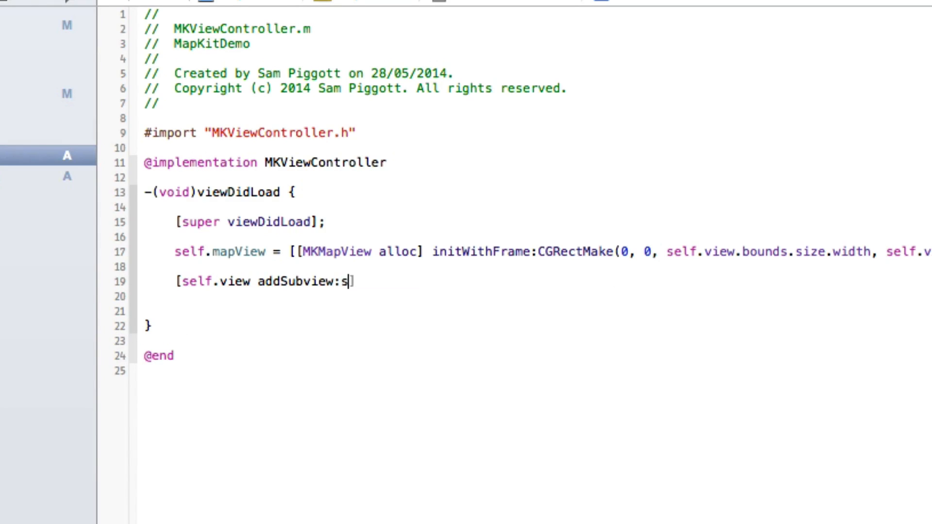
pyautogui.write('elf.mapView];')
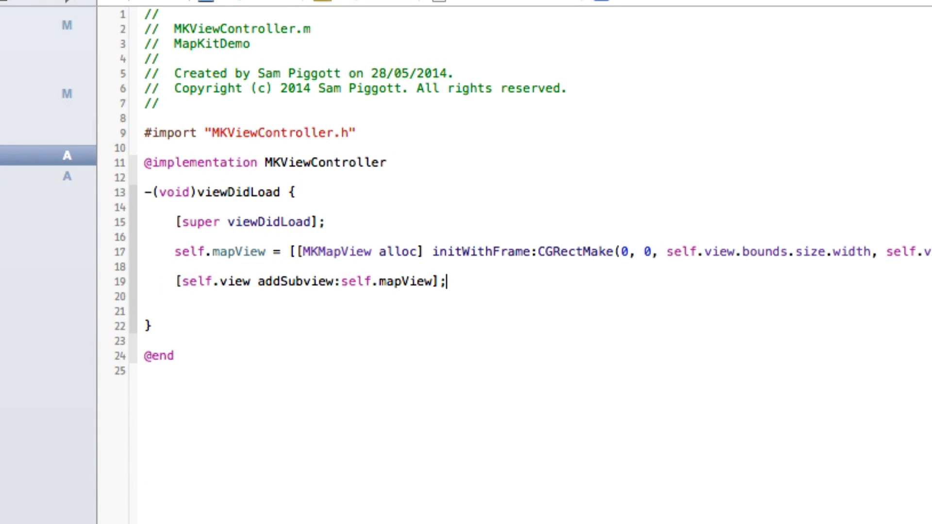
pyautogui.moveTo(740, 390)
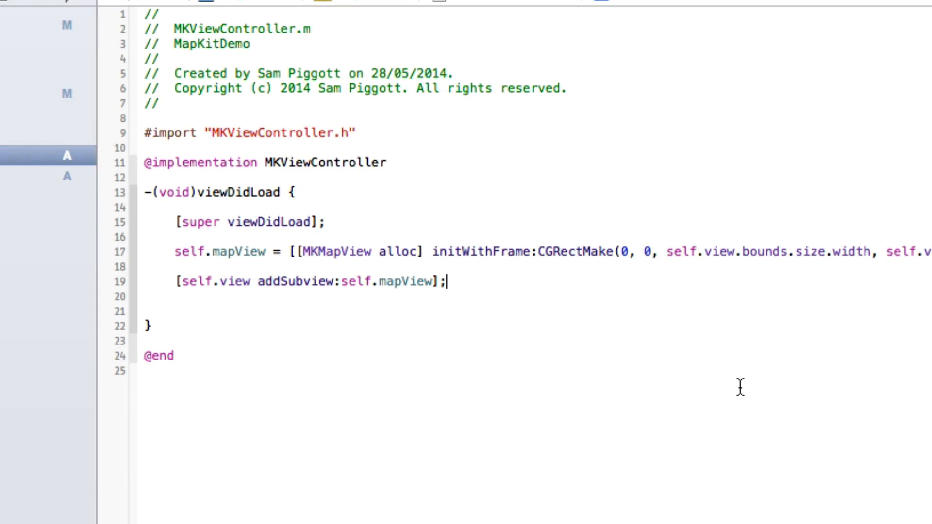
pyautogui.click(17, 27)
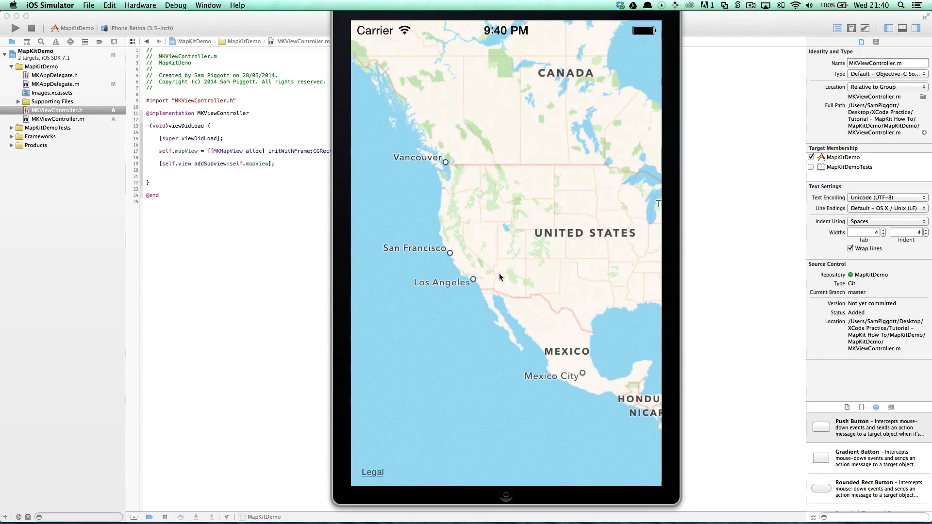
# Step: Return from the running simulator app to the Xcode code editor
pyautogui.click(175, 5)
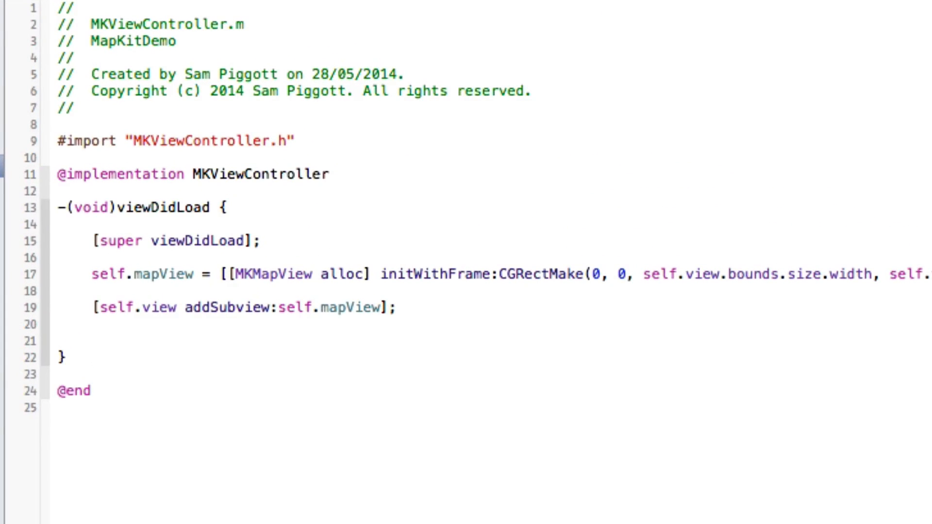
# Step: Add [self.mapView setShowsUserLocation:YES]; after the map creation line in viewDidLoad
pyautogui.click(91, 292)
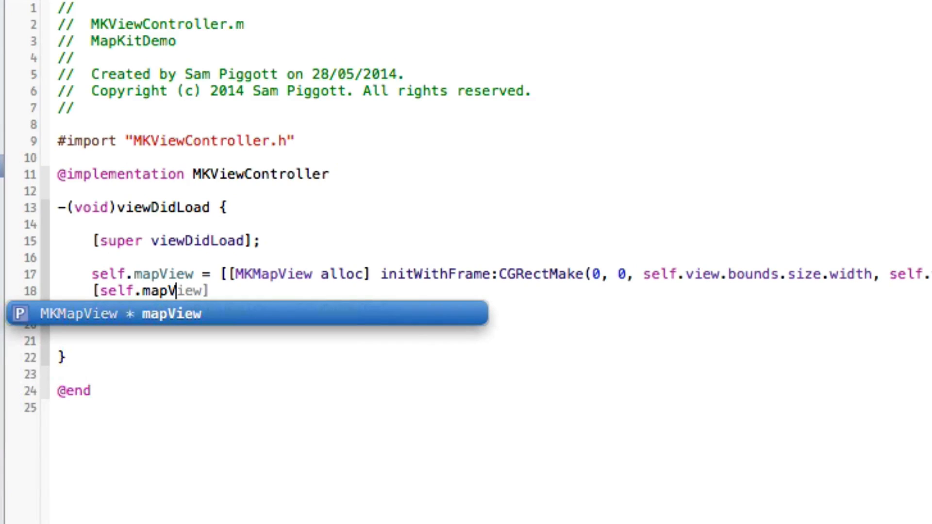
pyautogui.write('setShowsUserLocation:]')
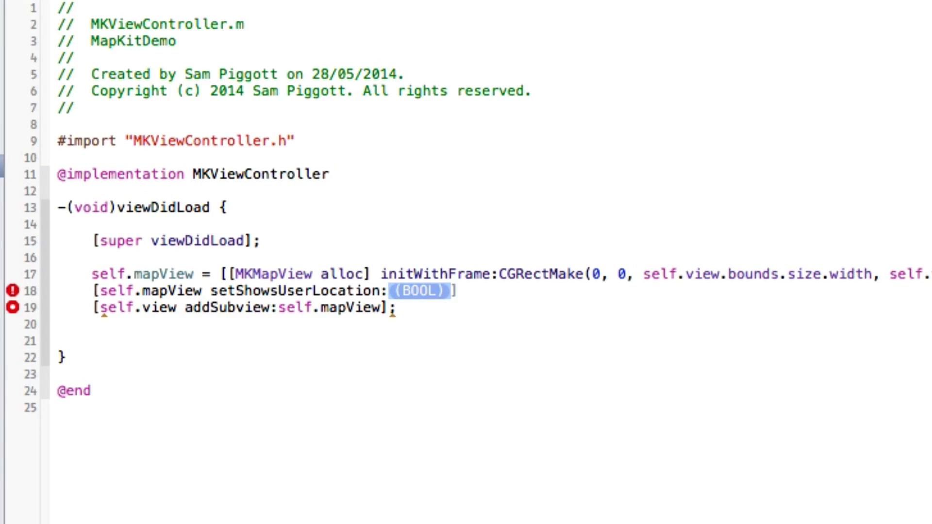
pyautogui.write('YES')
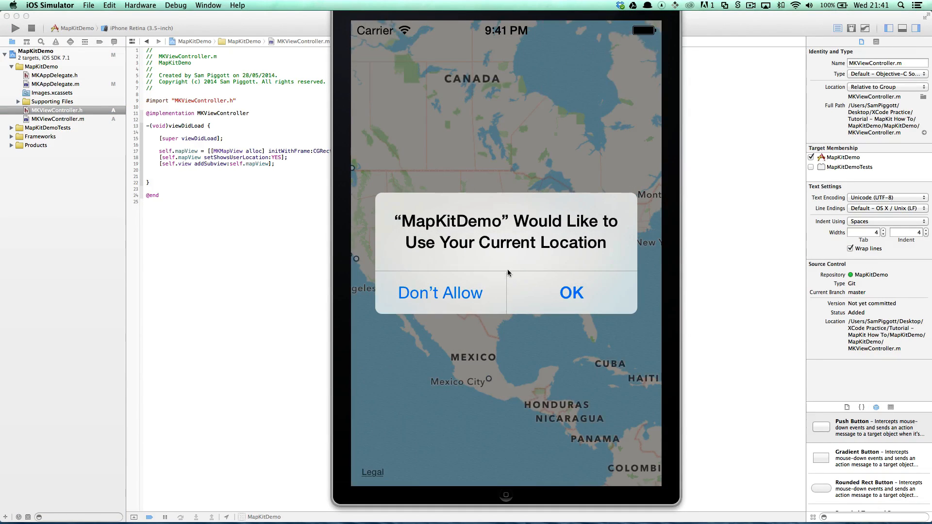
# Step: Allow location access on the alert and set a simulated device location via Debug > Location
pyautogui.click(570, 293)
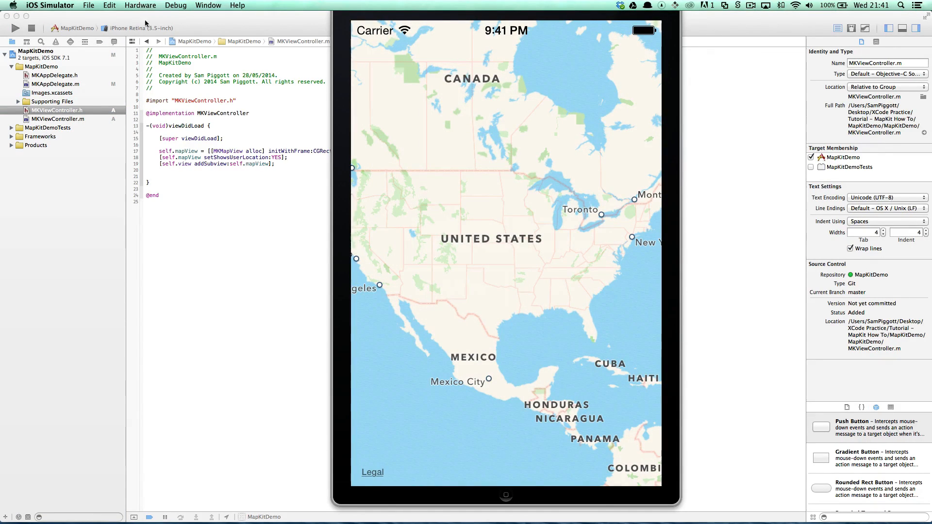
pyautogui.click(176, 5)
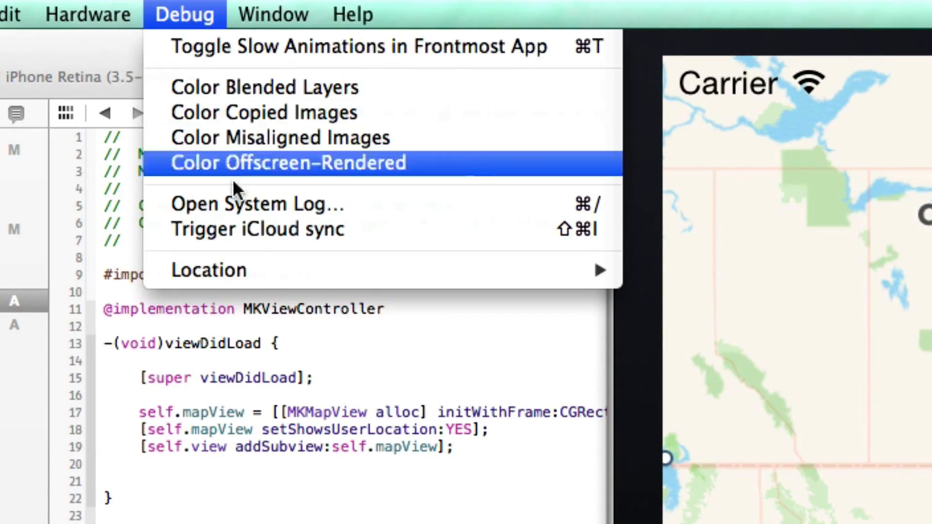
pyautogui.click(288, 162)
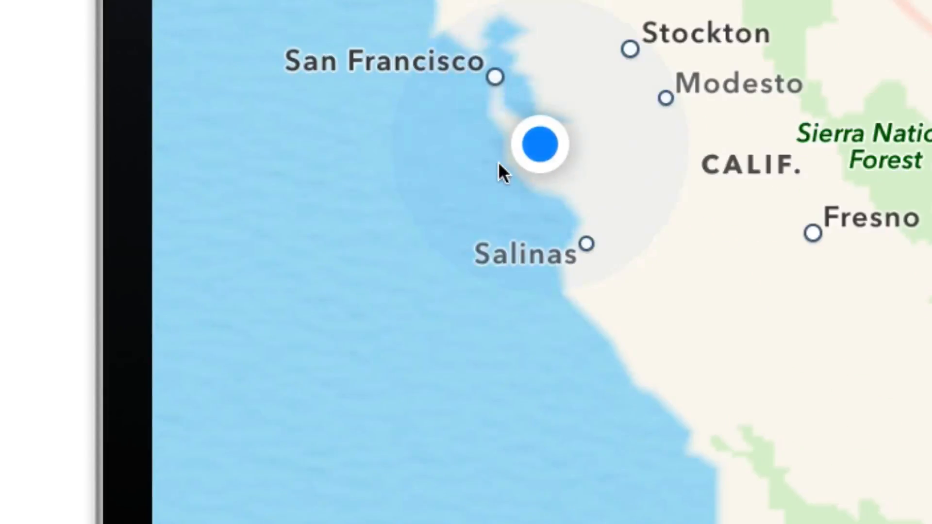
pyautogui.scroll(-3)
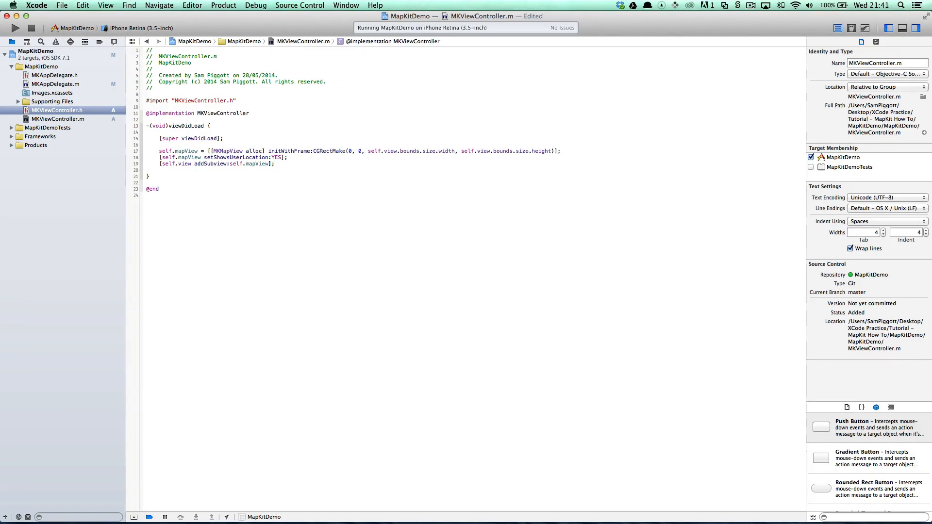
# Step: Add a '#pragma mark - MKMapViewDelegate Methods' section with an empty mapView:didUpdateUserLocation: stub
pyautogui.write('#pragma')
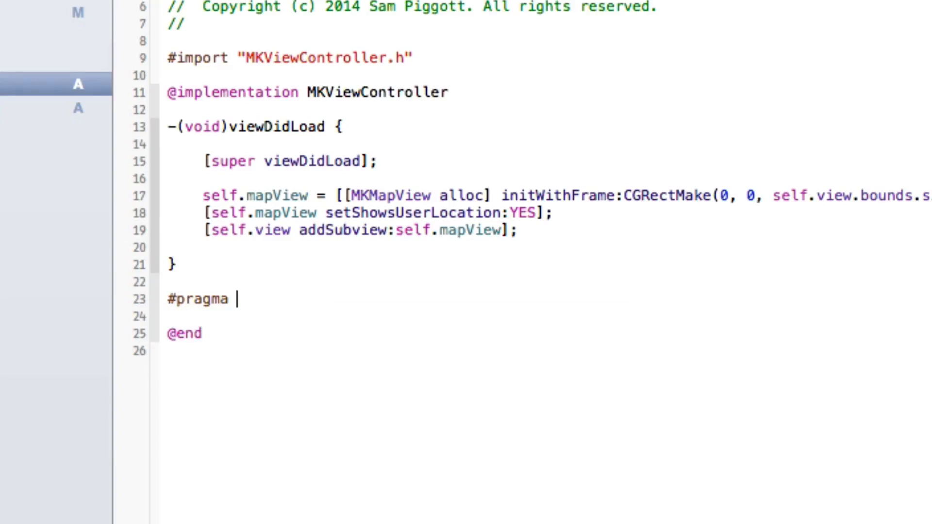
pyautogui.write('mark - MK')
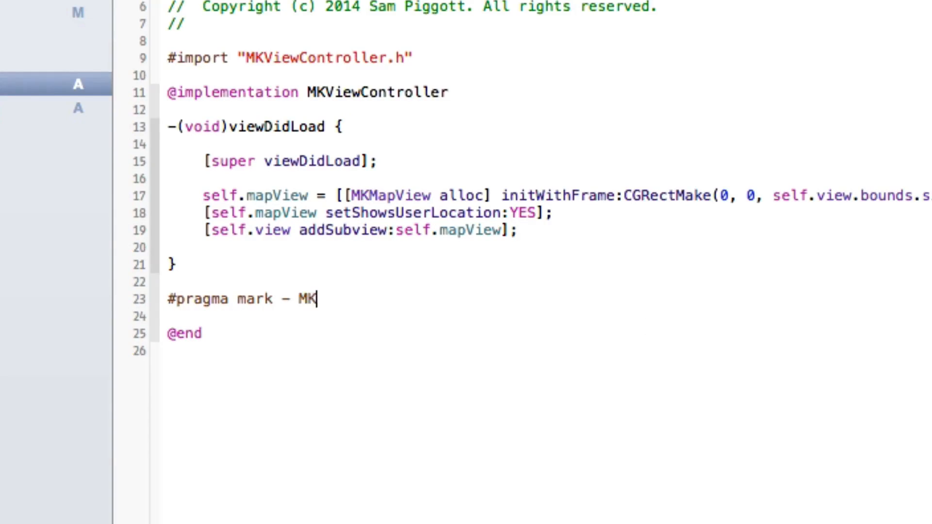
pyautogui.write('MapViwewDelegate M')
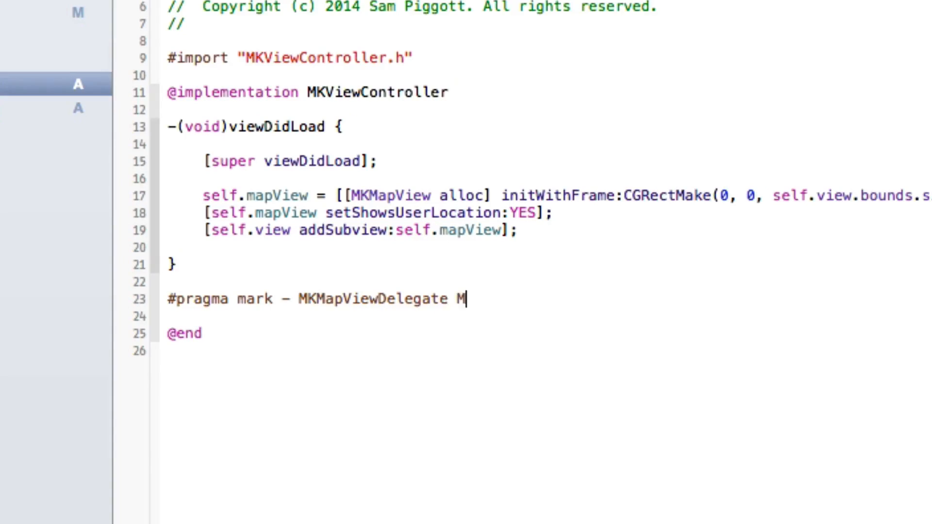
pyautogui.write('ethods')
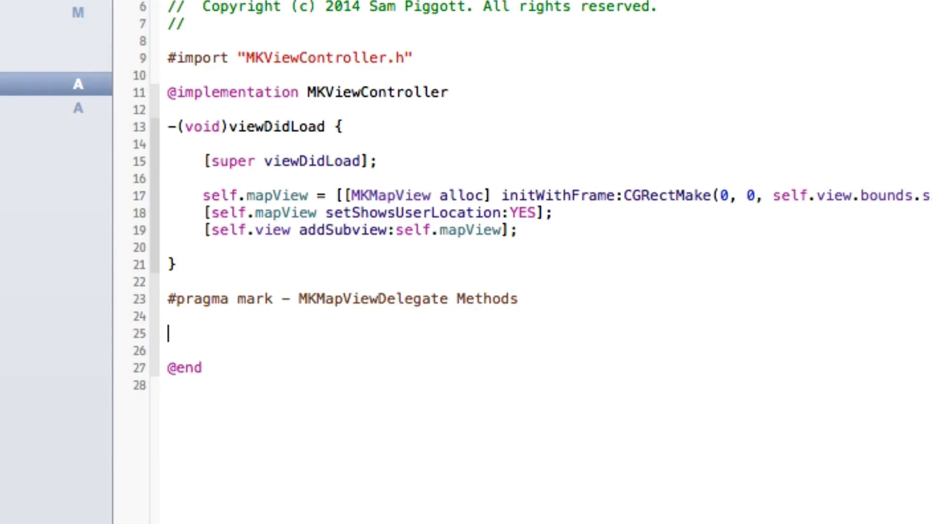
pyautogui.write('-mapView:(MKMapView *)mapView didUpdateUserLocation:(MKUserLocation *)userLocation {')
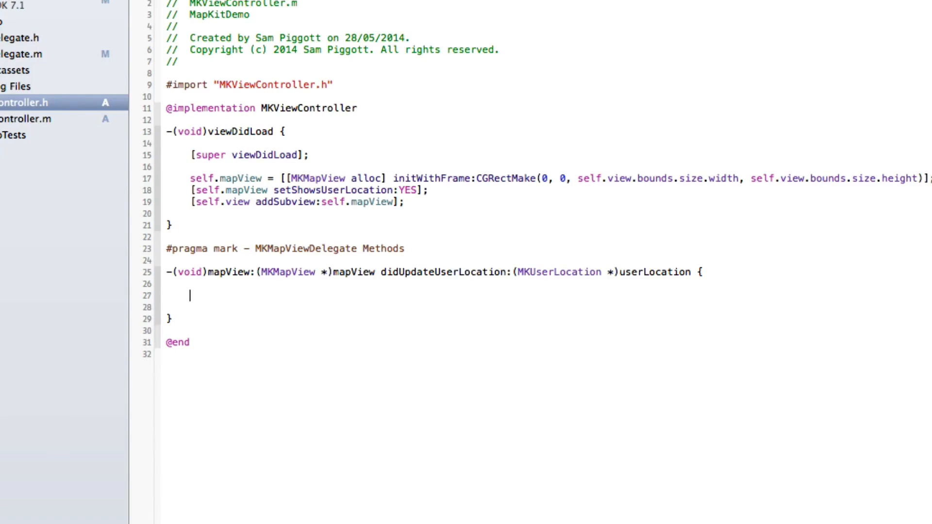
# Step: Inside didUpdateUserLocation, call [mapView setRegion:… animated:YES] via the setRegion:animated: completion
pyautogui.write('[mapView')
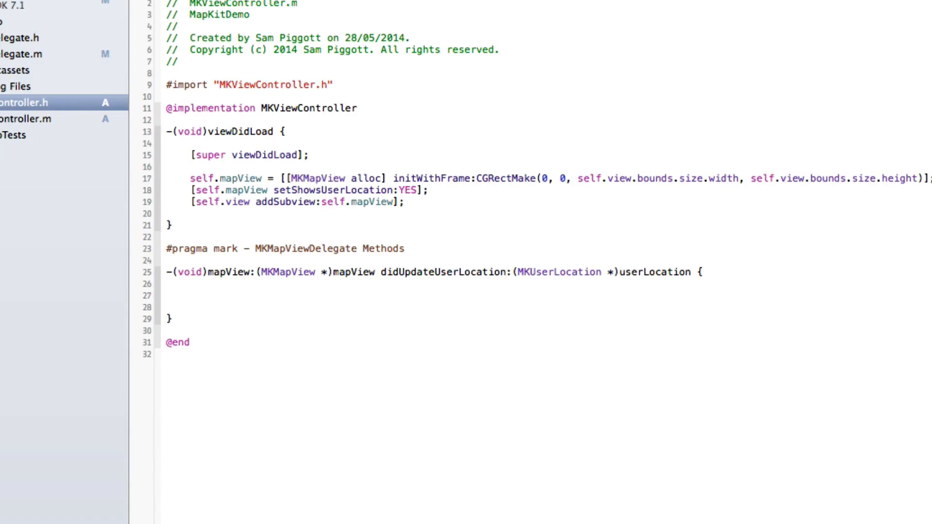
pyautogui.click(189, 295)
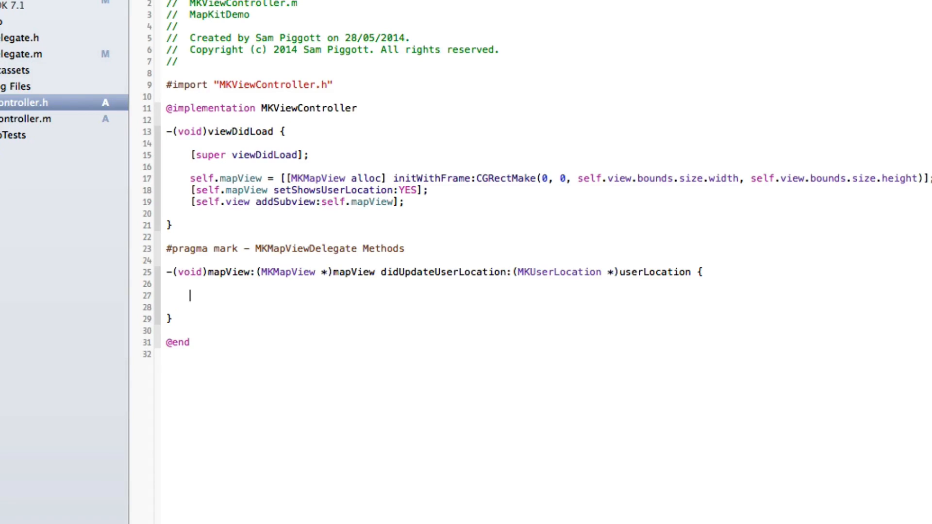
pyautogui.write('[mapView set')
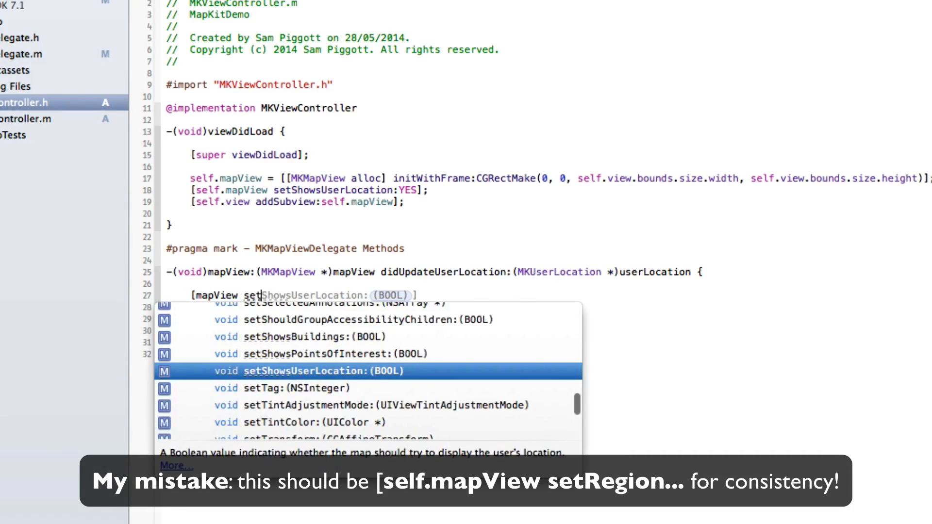
pyautogui.write('Region:(MKCoordinateRegion) animated:YES];')
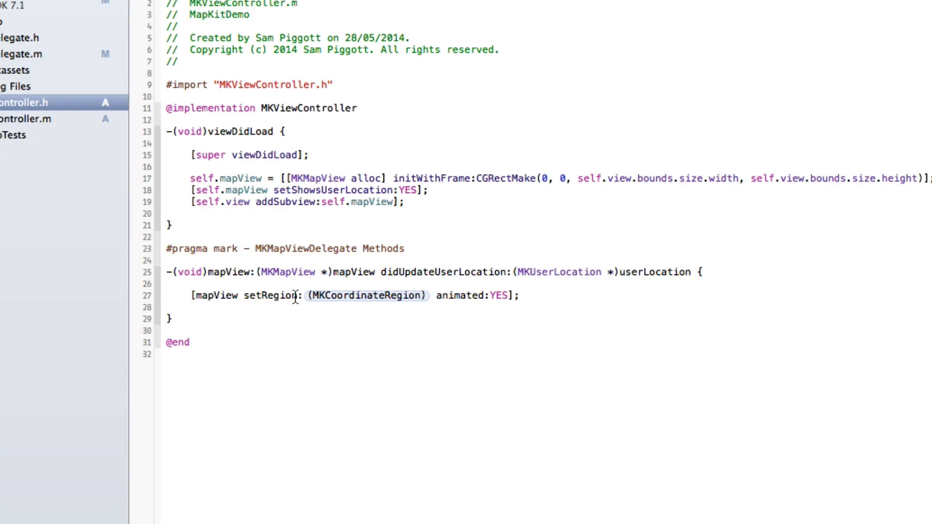
# Step: Replace the region placeholder with an MKCoordinateRegionMake(...) call
pyautogui.doubleClick(366, 295)
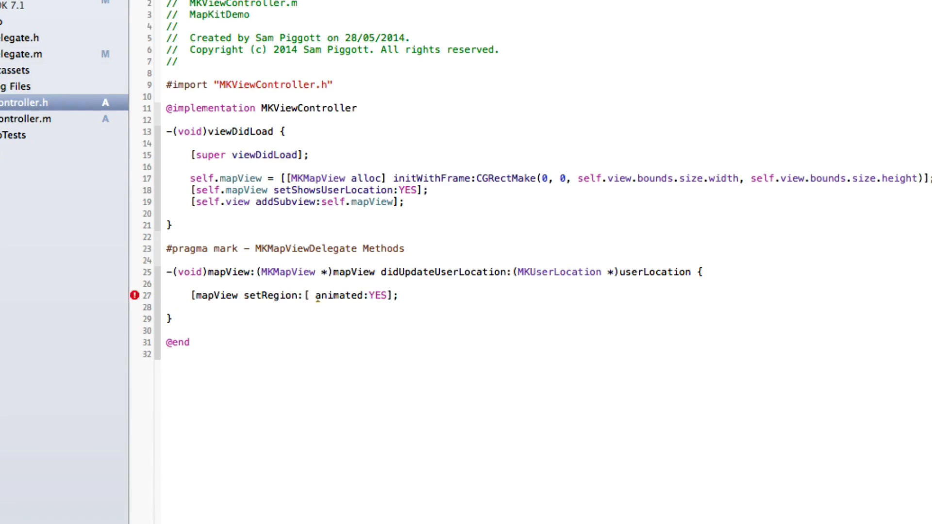
pyautogui.write('MKCor')
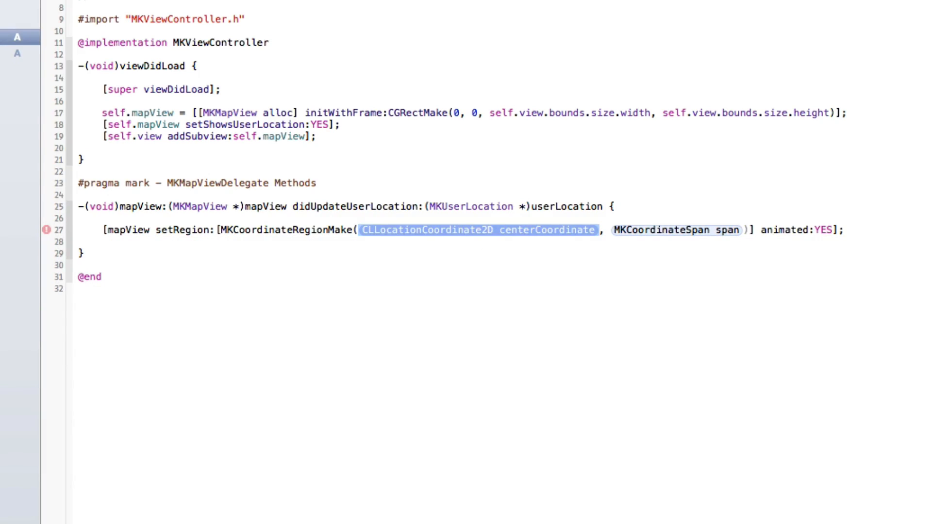
pyautogui.write('MKCoordinat] animated:YES];')
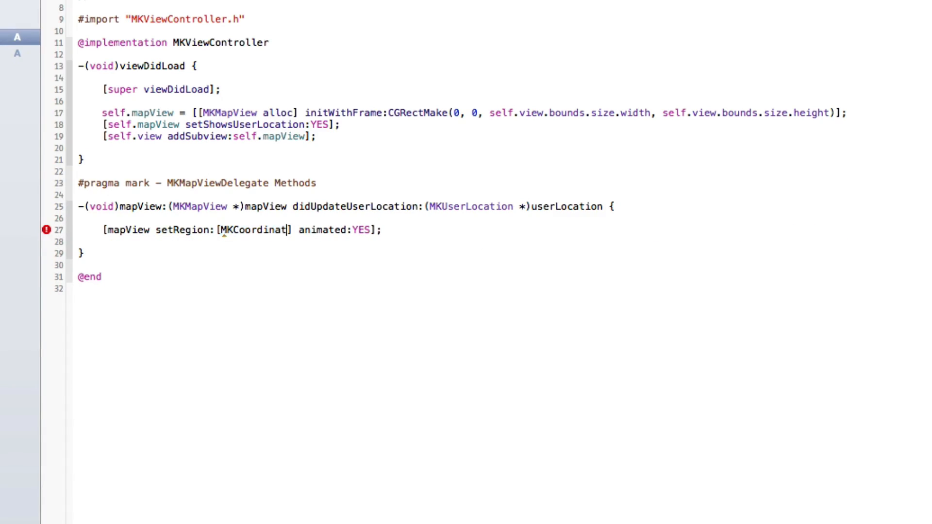
pyautogui.press('BackSpace')
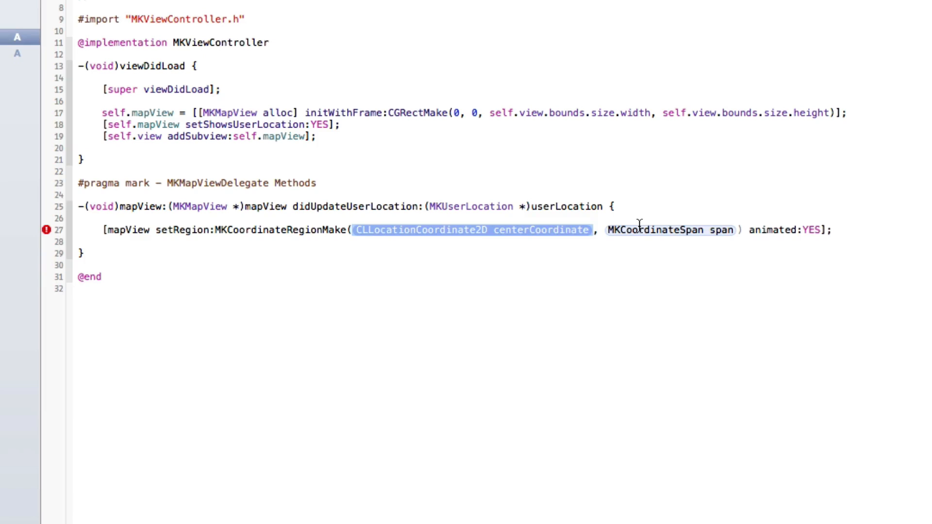
# Step: Pass userLocation.coordinate and MKCoordinateSpanMake(0.1f, 0.1f) as the region's center and span
pyautogui.write('userLocation.')
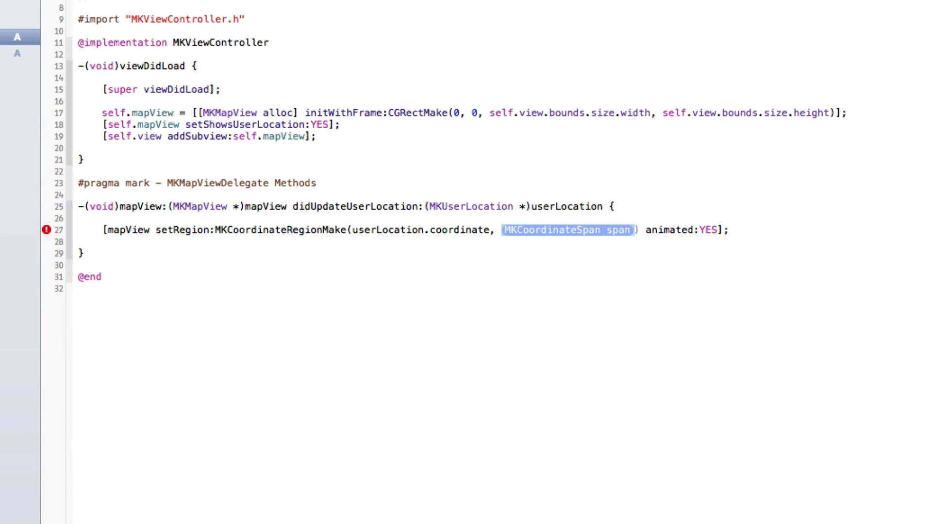
pyautogui.write('MKCoor')
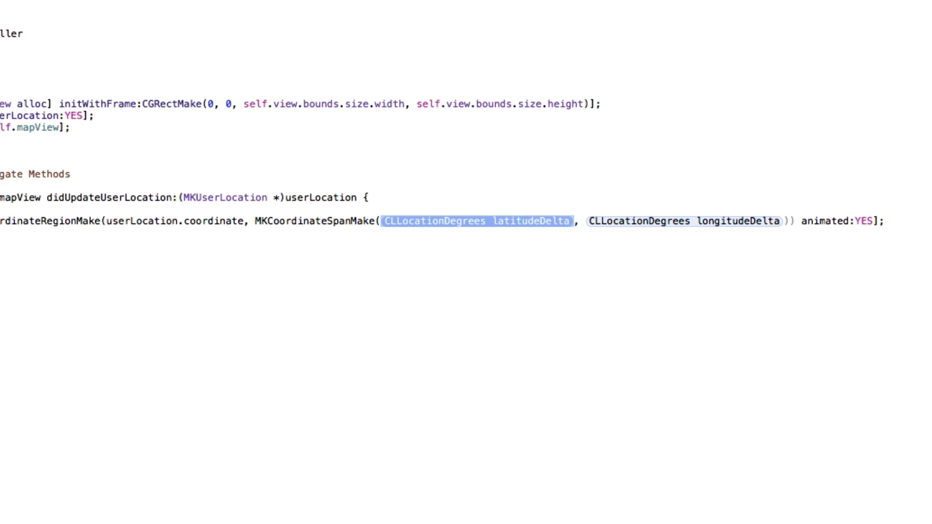
pyautogui.write('0.1f')
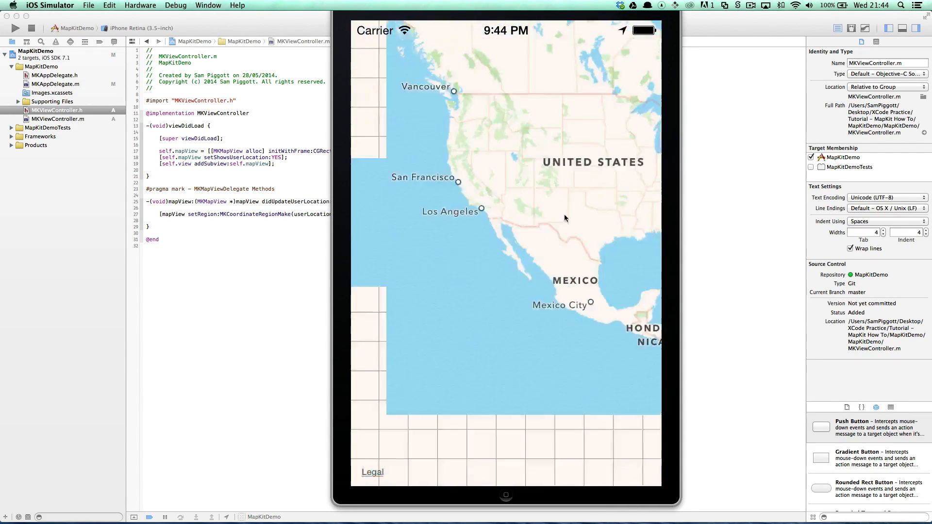
# Step: Set the simulator's location to Apple via Debug > Location > Apple
pyautogui.click(175, 5)
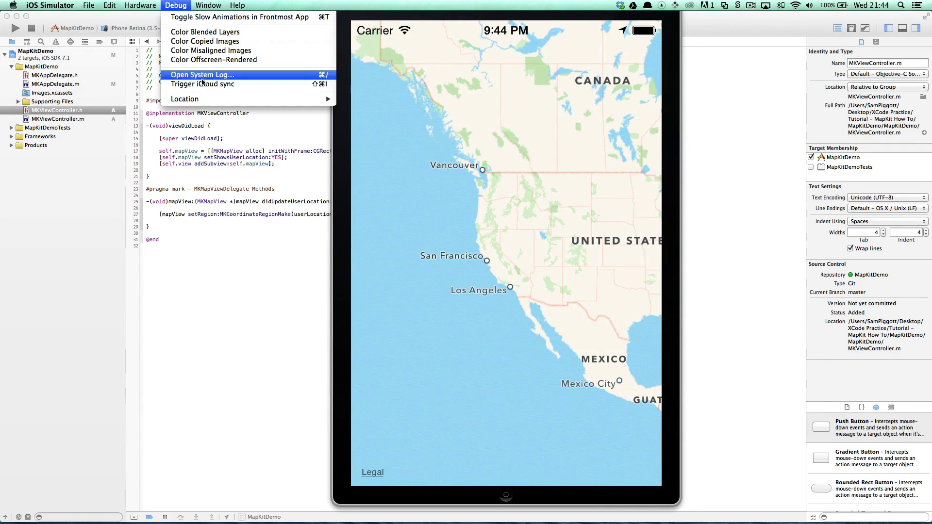
pyautogui.click(185, 99)
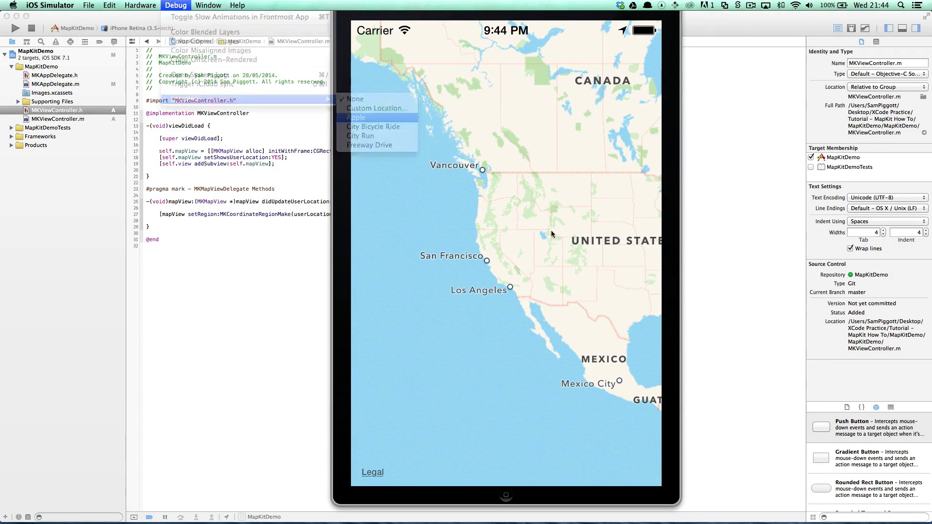
pyautogui.click(359, 118)
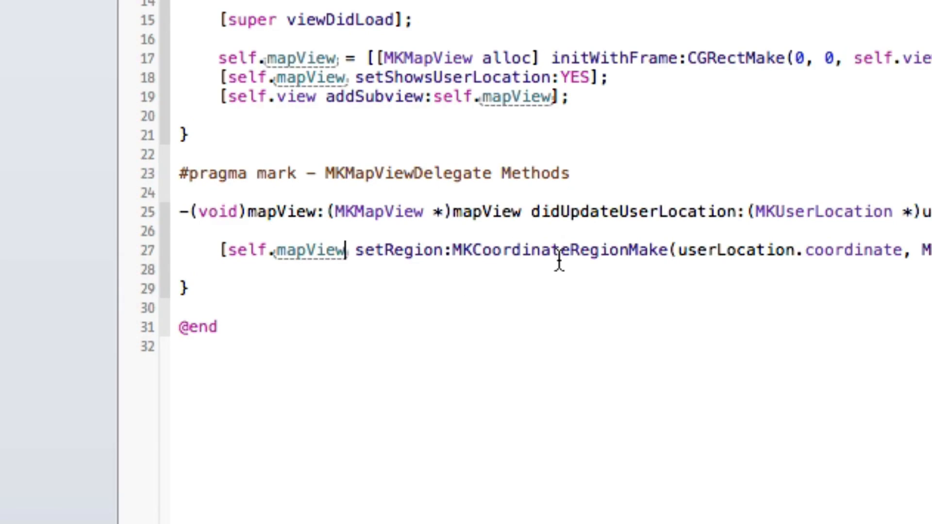
pyautogui.moveTo(573, 229)
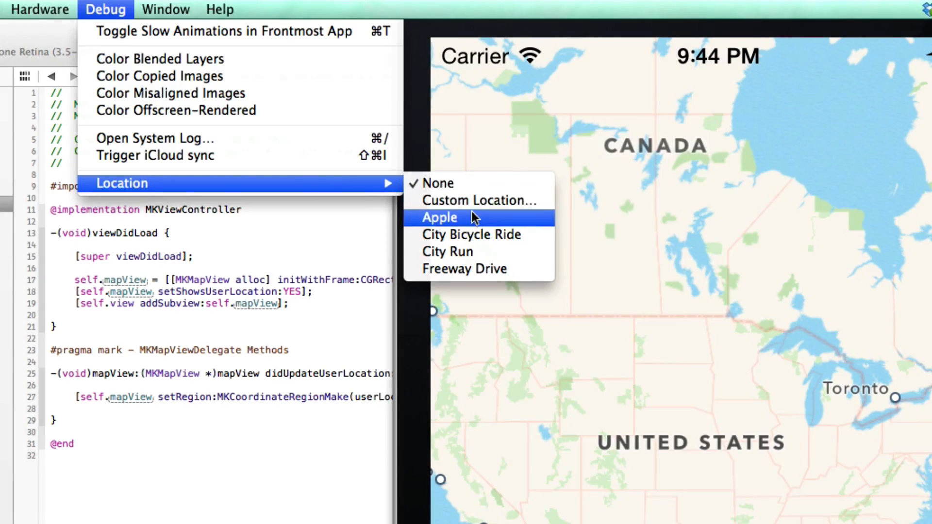
# Step: Pick the Apple simulated location again for the rerun app
pyautogui.click(440, 217)
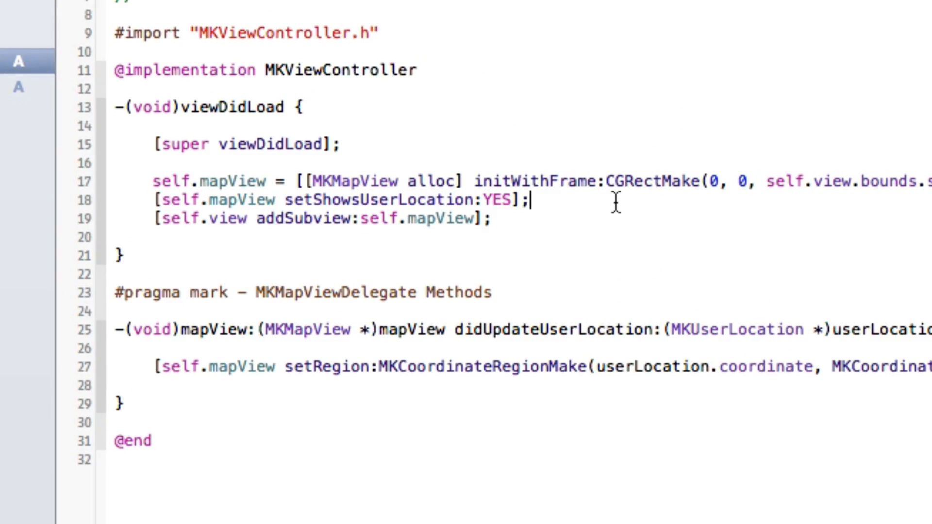
# Step: Add [self.mapView setDelegate:self]; after setShowsUserLocation in viewDidLoad
pyautogui.write('[self.mapView setDelegate:self];')
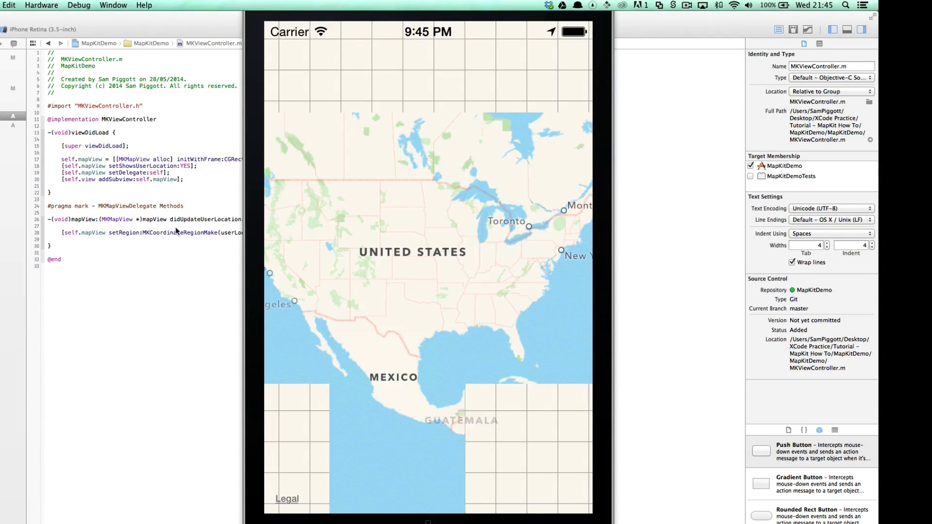
# Step: Run the app and choose Debug > Location > Apple so the map zooms to Cupertino
pyautogui.click(78, 5)
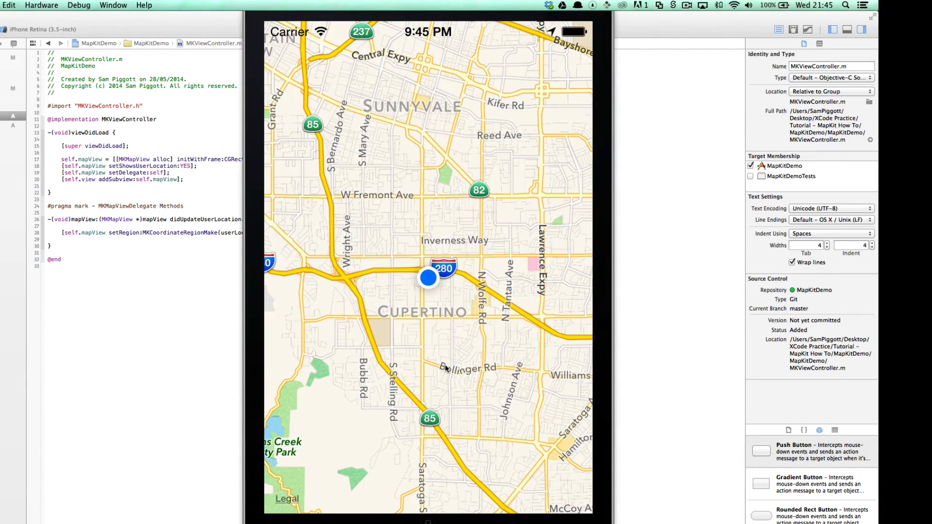
pyautogui.moveTo(488, 284)
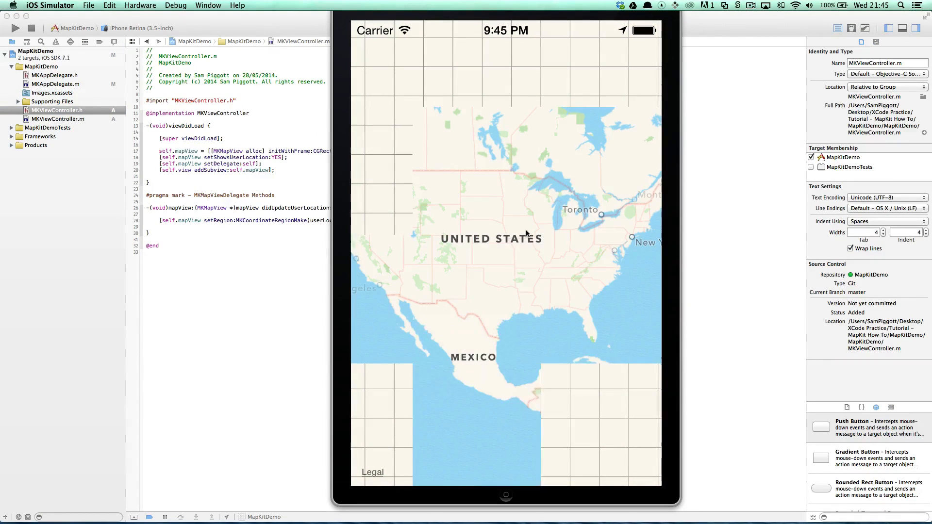
pyautogui.click(175, 5)
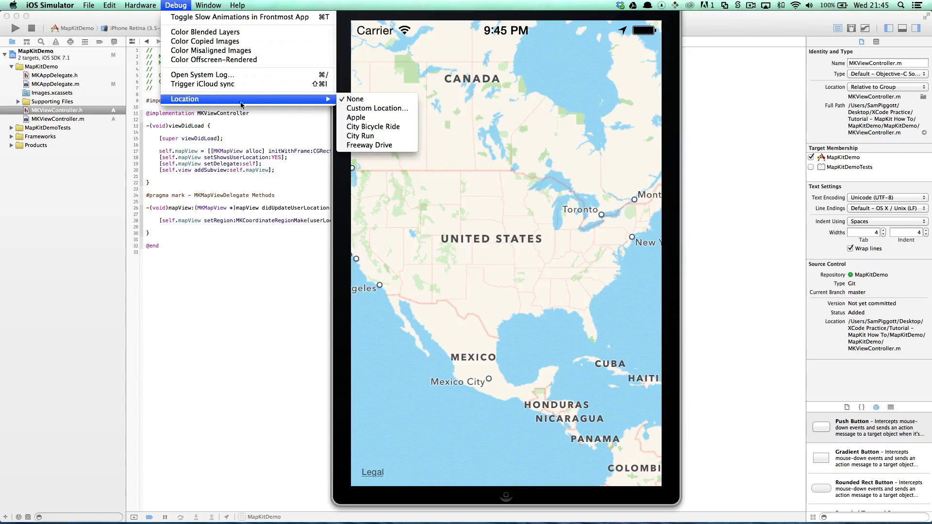
pyautogui.click(356, 117)
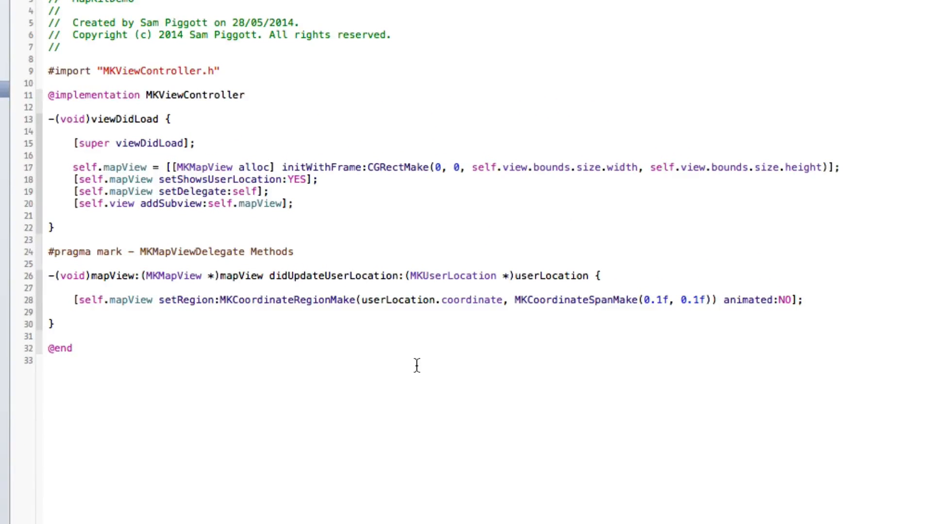
pyautogui.moveTo(531, 320)
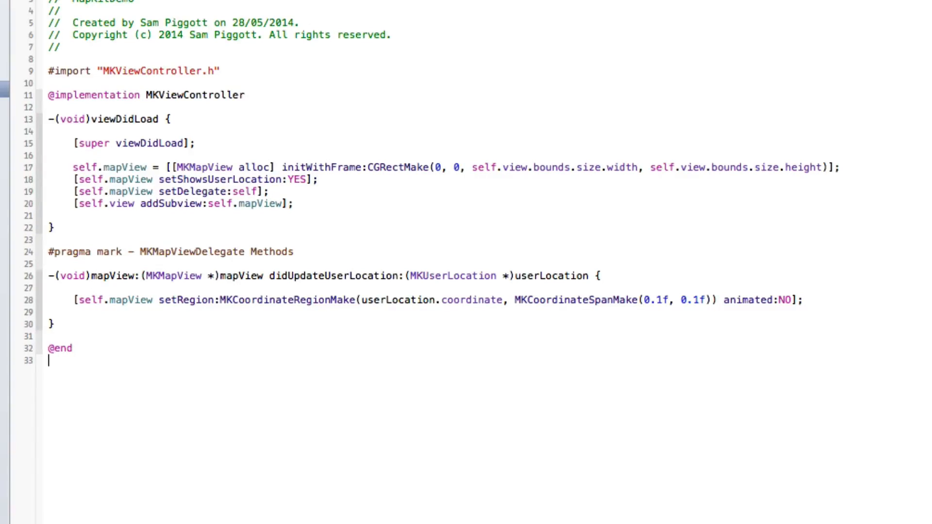
pyautogui.moveTo(414, 194)
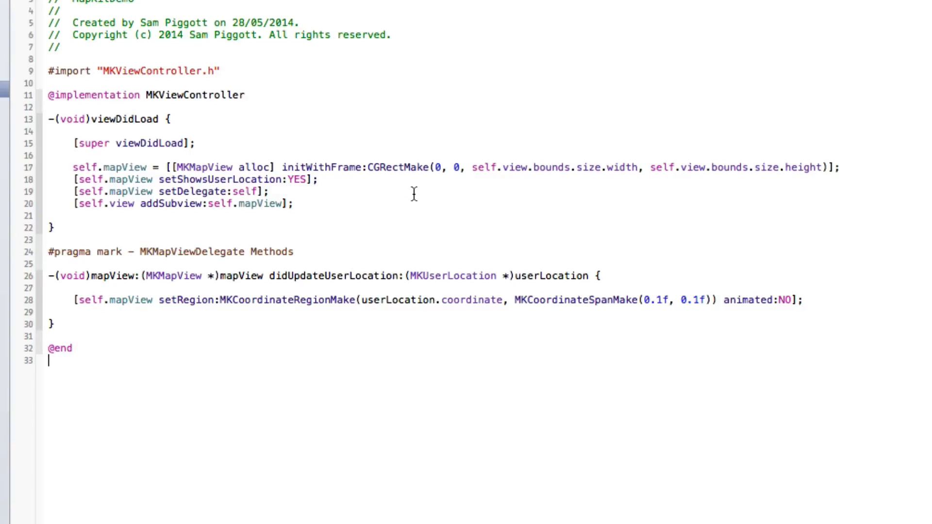
pyautogui.moveTo(129, 196)
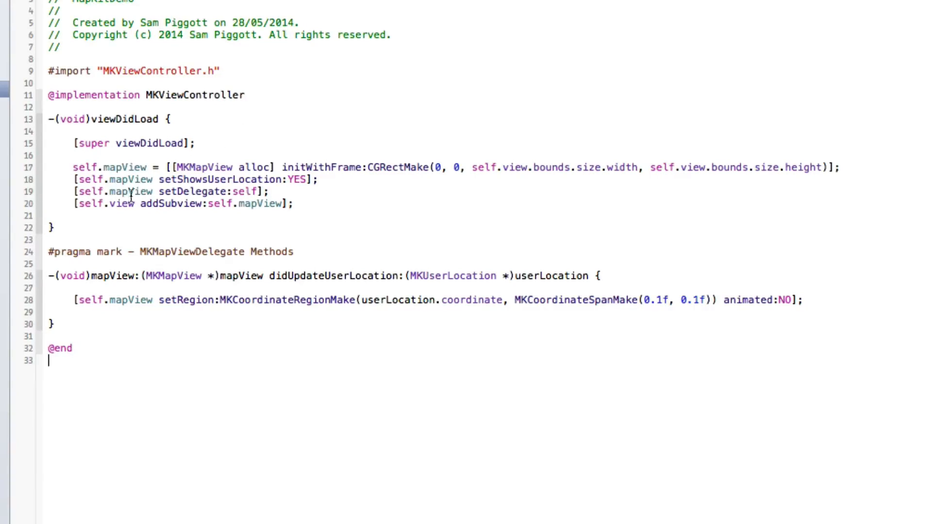